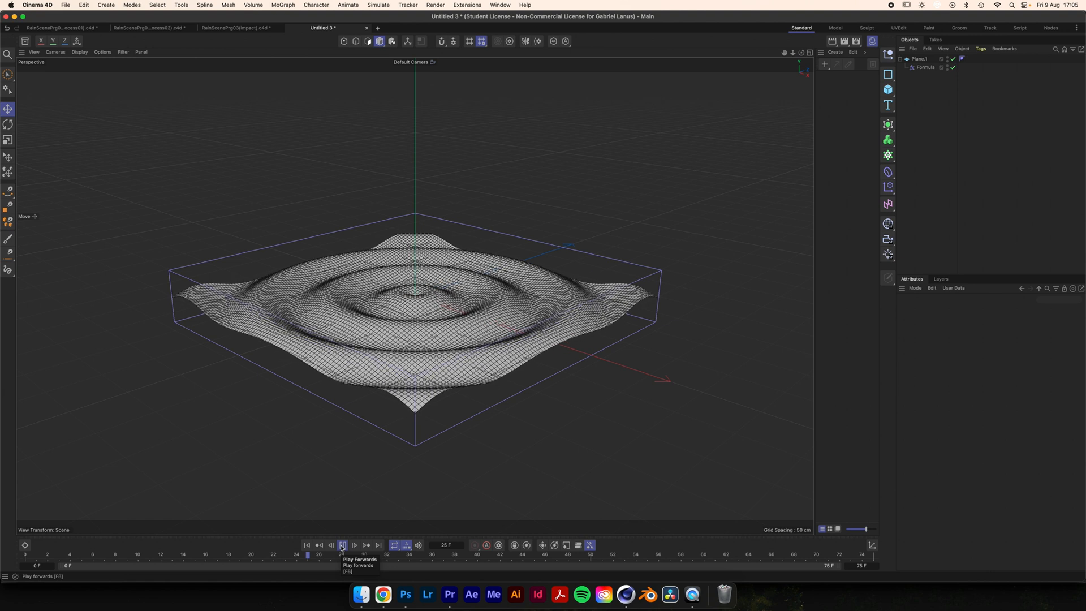
Step: Preview the ripple animation, then create the 200×200 SINGLE RIPPLE composition with its duration set
{"action": "left_click", "coordinate": [344, 544]}
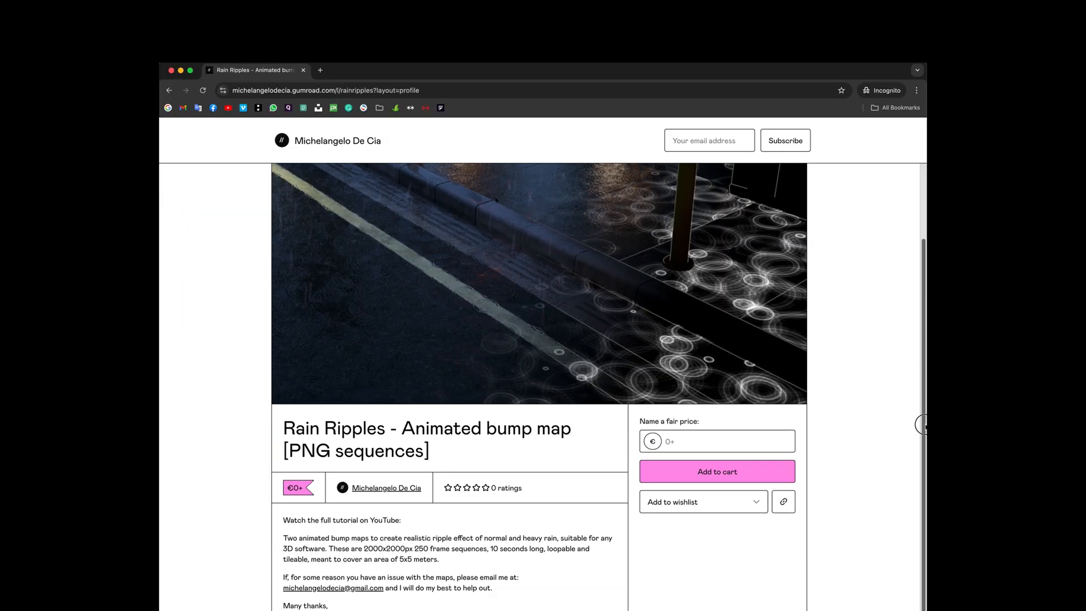
{"action": "left_click", "coordinate": [717, 470]}
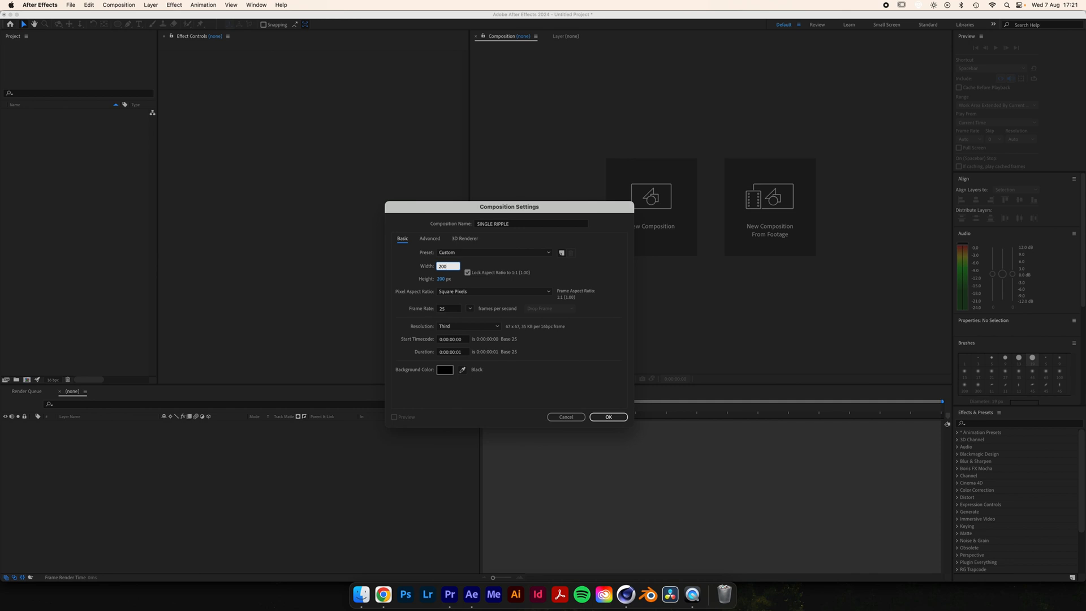
{"action": "left_click", "coordinate": [450, 352]}
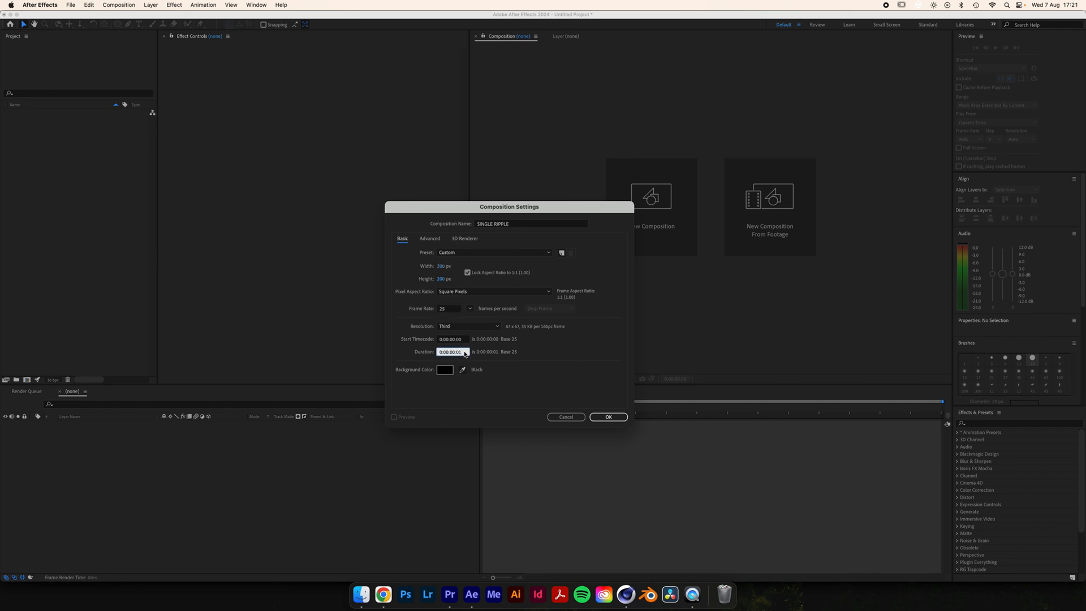
{"action": "left_click", "coordinate": [607, 416]}
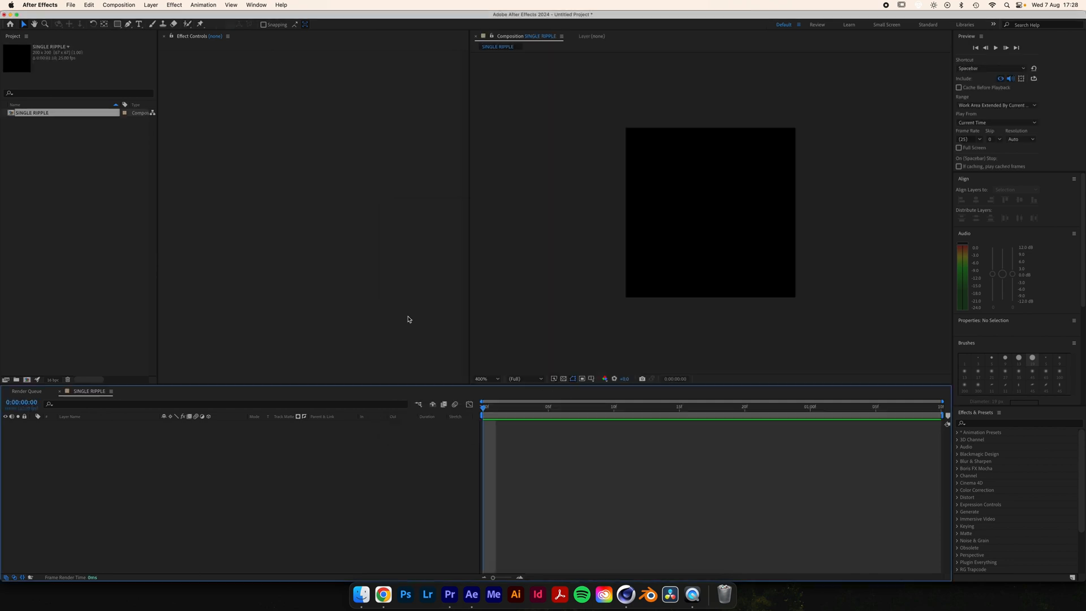
Step: Draw an ellipse shape layer and remove its fill, leaving a thin white outline ring
{"action": "left_click", "coordinate": [117, 25]}
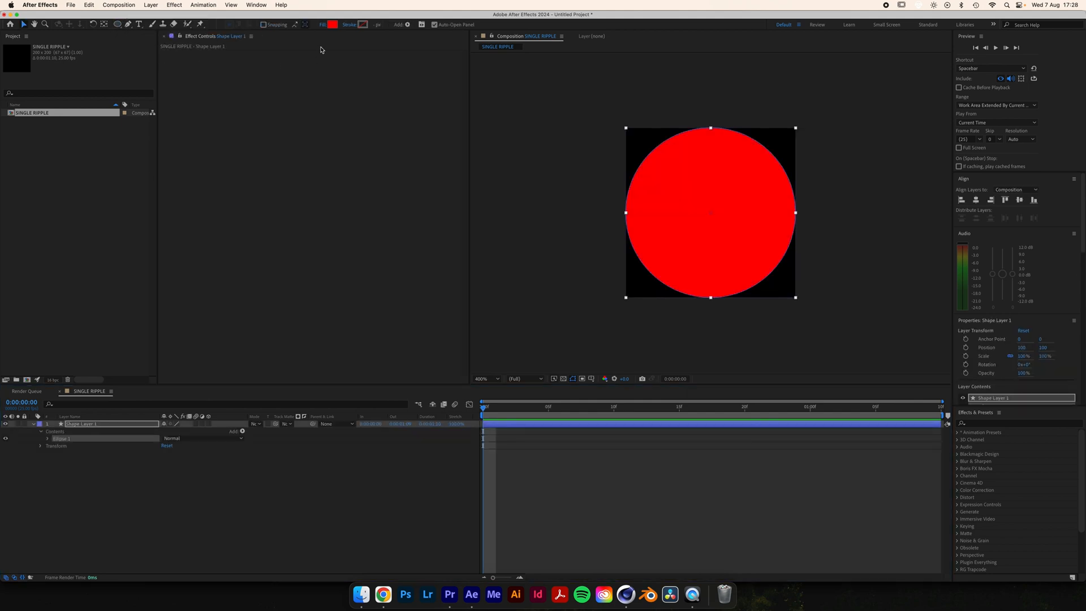
{"action": "left_click", "coordinate": [333, 25]}
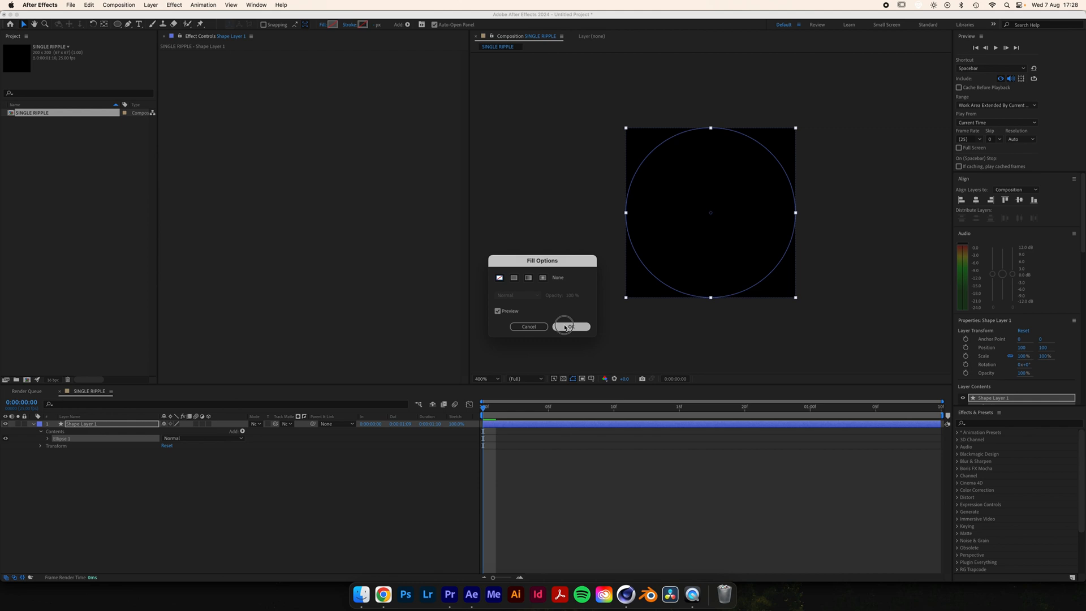
{"action": "left_click", "coordinate": [571, 325]}
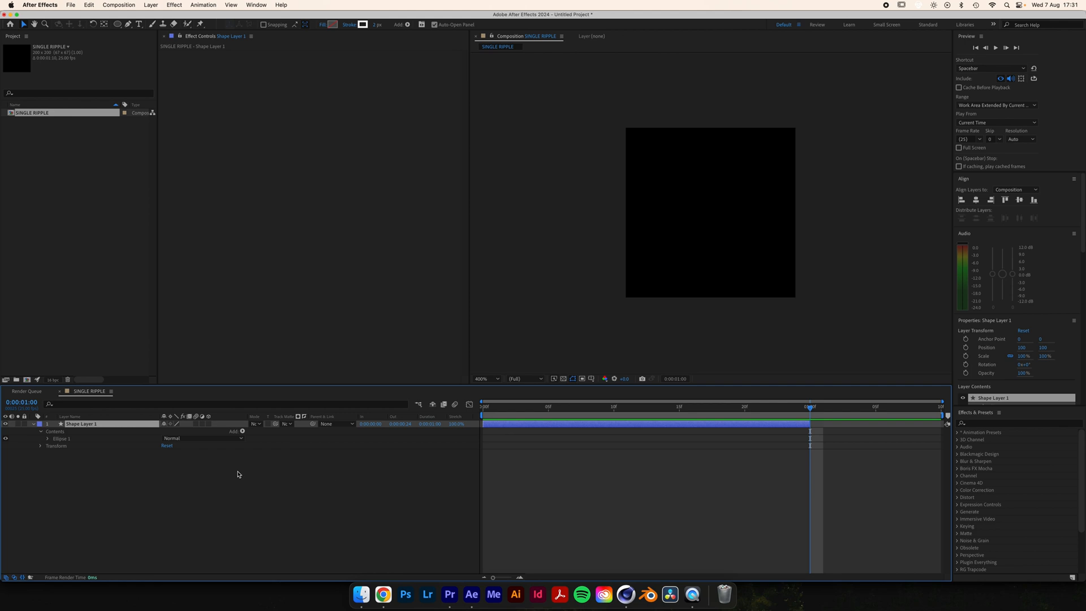
Step: Reveal Ellipse Path 1 under Contents and keyframe its Size from 0 to the one-second mark
{"action": "left_click", "coordinate": [44, 439]}
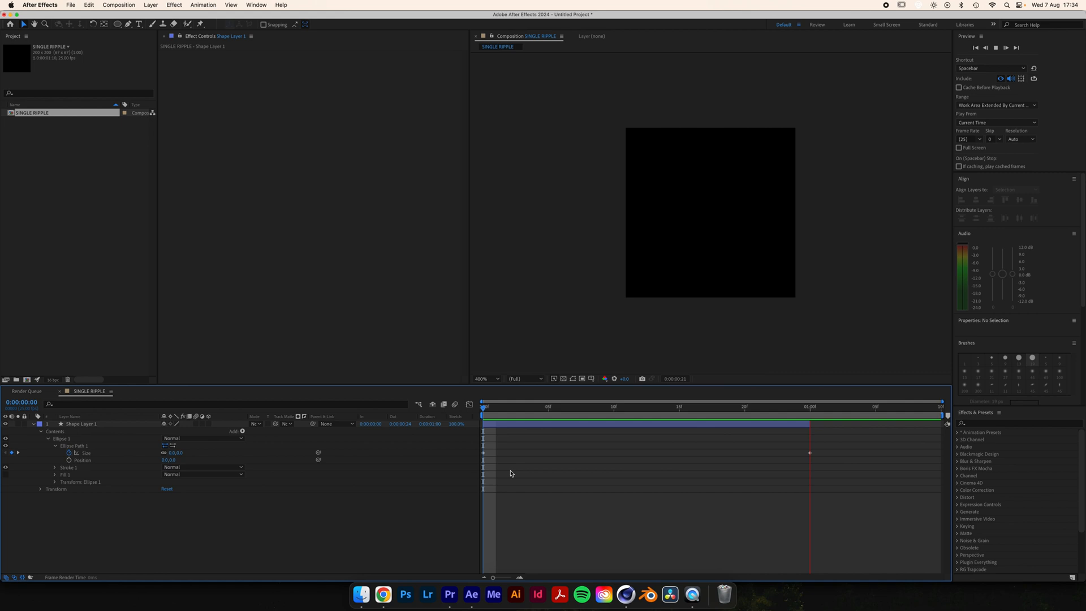
{"action": "key", "text": "t"}
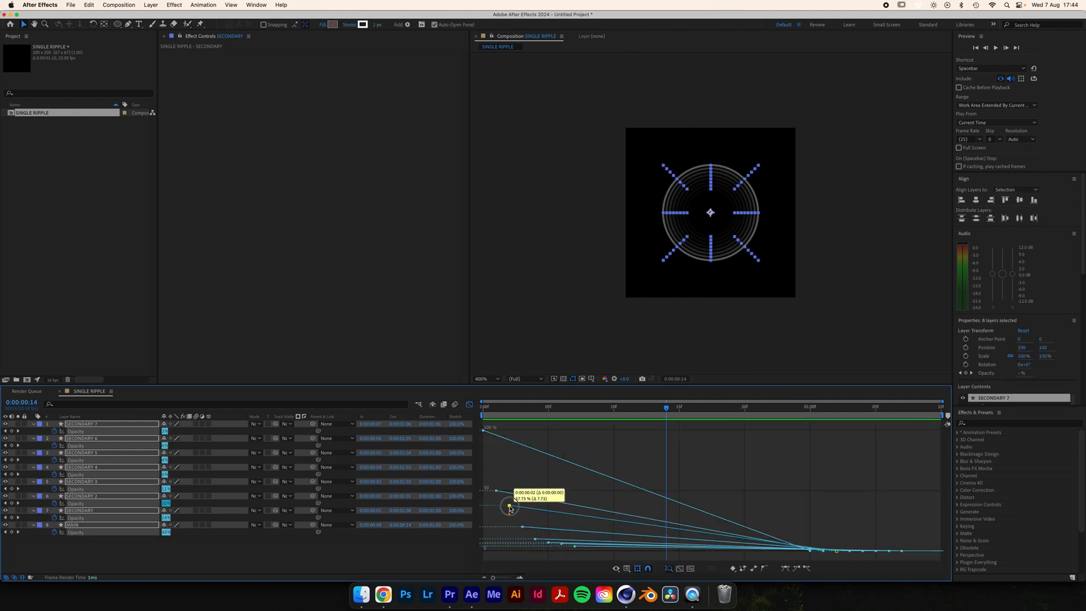
Step: Lower the SECONDARY rings' starting opacities in the Graph Editor and offset their layer bars
{"action": "left_click_drag", "start_coordinate": [509, 505], "coordinate": [511, 519]}
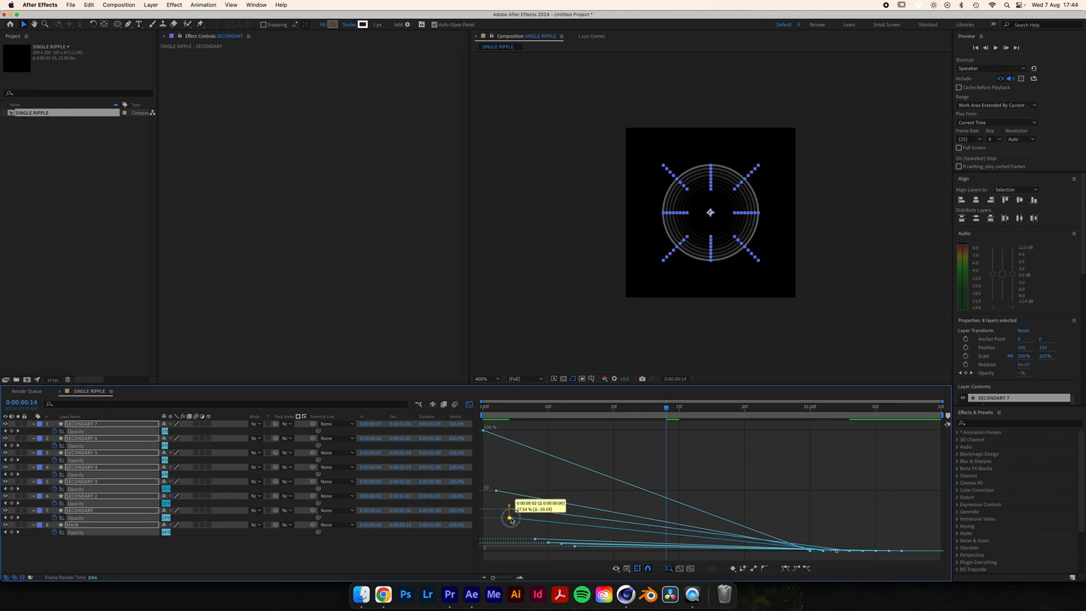
{"action": "left_click_drag", "start_coordinate": [511, 518], "coordinate": [574, 540]}
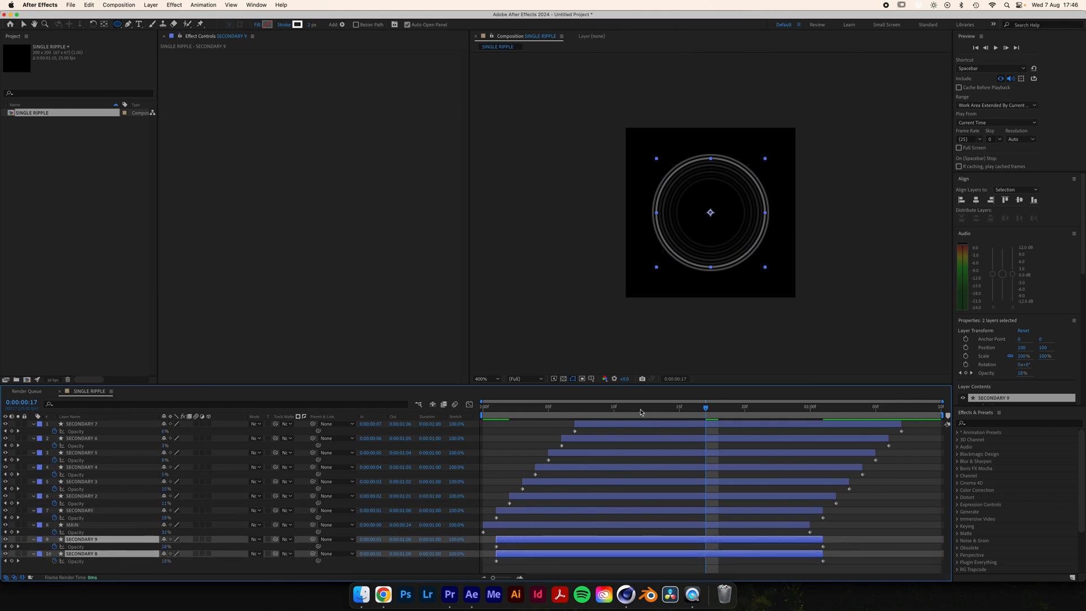
{"action": "left_click", "coordinate": [639, 407]}
{"action": "type", "text": "fast"}
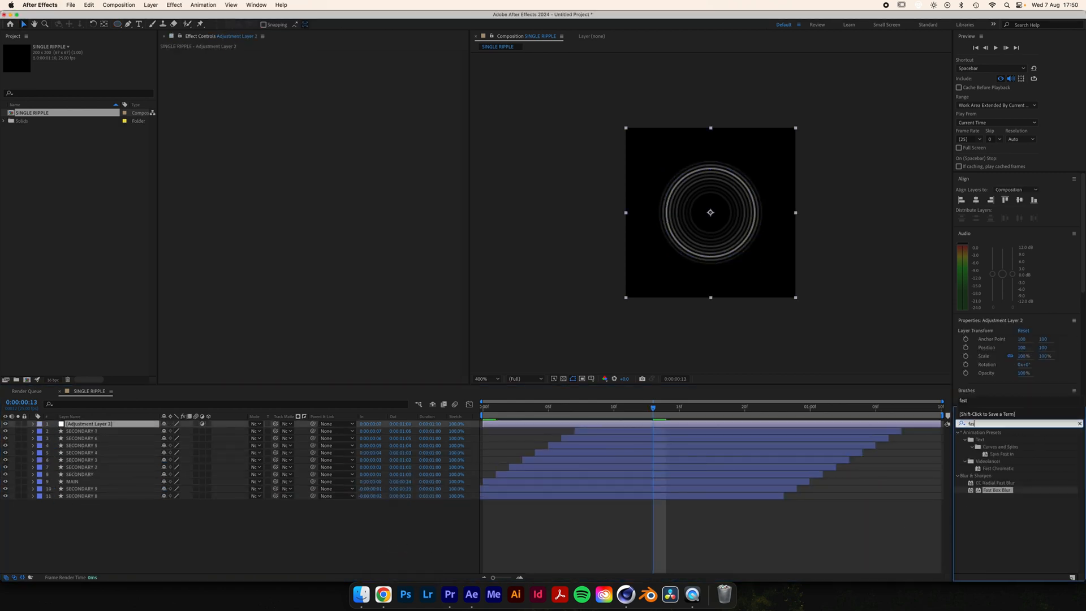
Step: Apply Fast Box Blur to the adjustment layer above the ring layers
{"action": "double_click", "coordinate": [998, 490]}
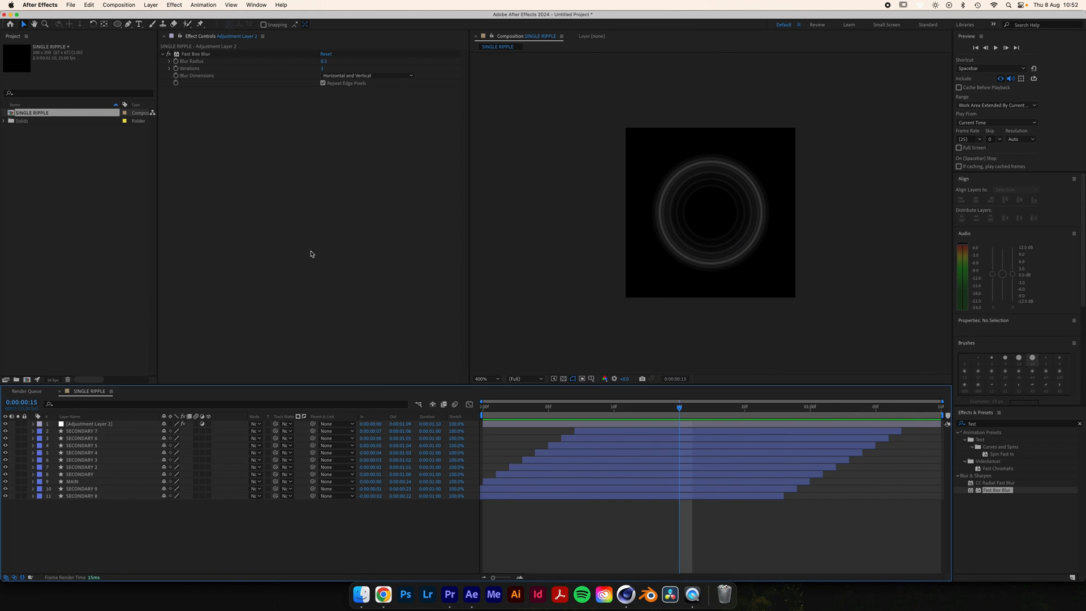
Step: Add SINGLE RIPPLE to the Render Queue, output to a new Clip01 folder as an RGB PNG sequence
{"action": "left_click", "coordinate": [118, 5]}
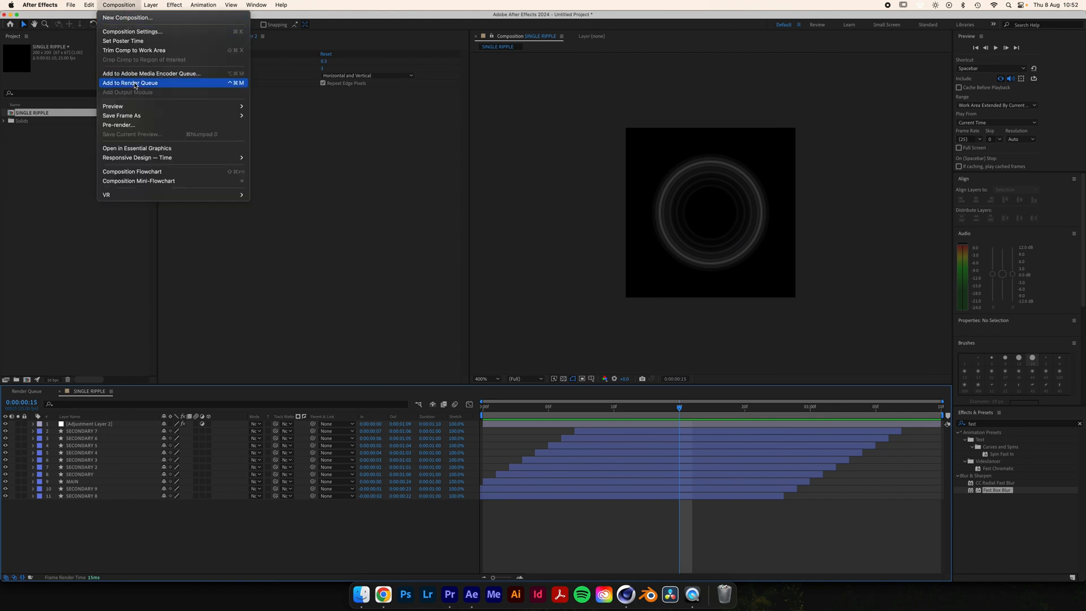
{"action": "left_click", "coordinate": [129, 82]}
{"action": "type", "text": "Clip"}
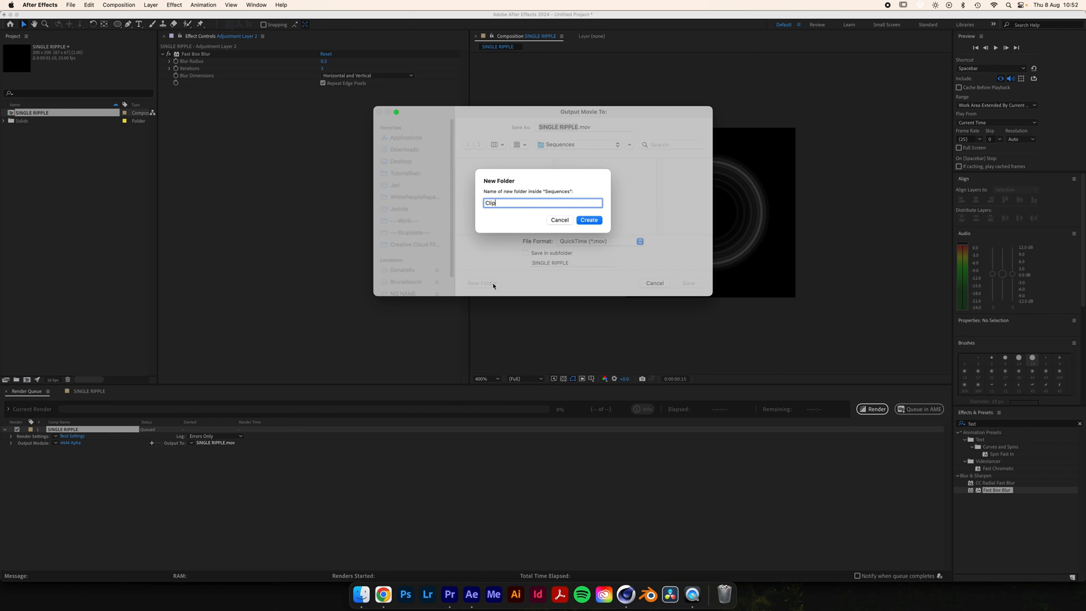
{"action": "left_click", "coordinate": [588, 220]}
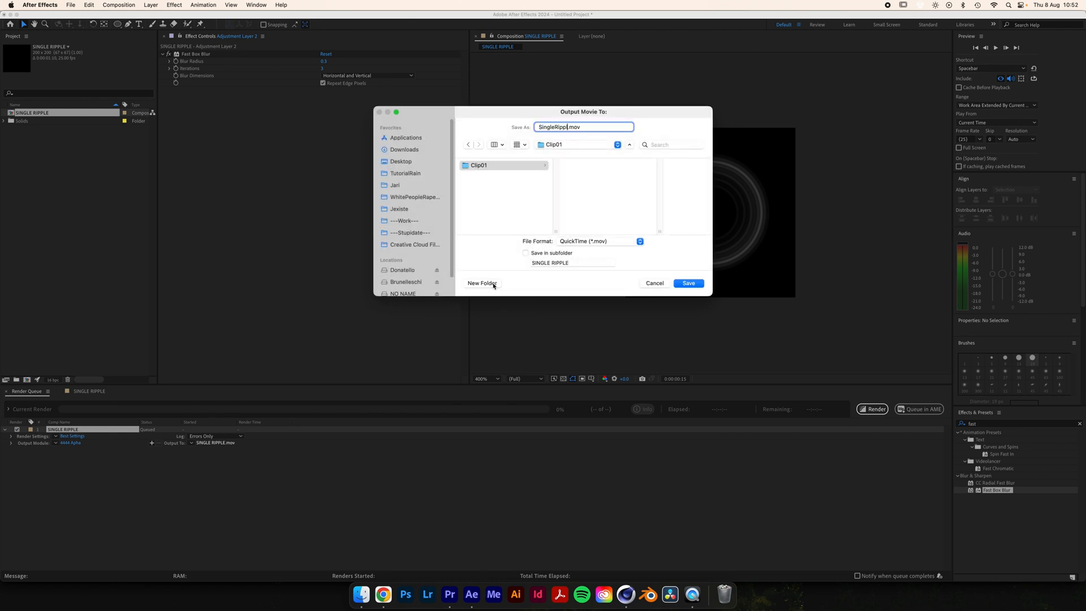
{"action": "left_click", "coordinate": [688, 282]}
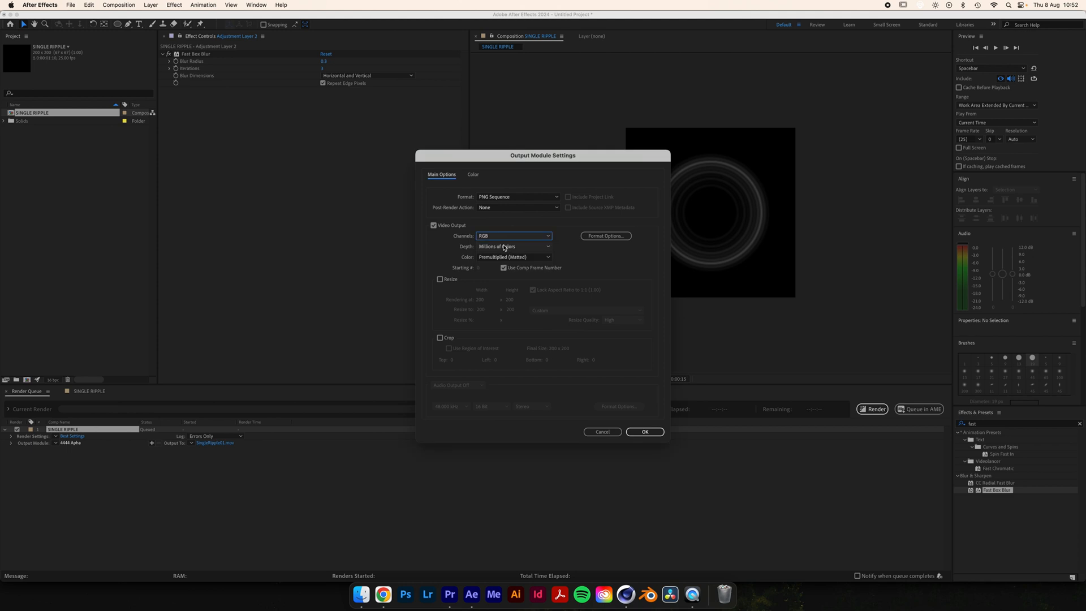
{"action": "left_click", "coordinate": [643, 432]}
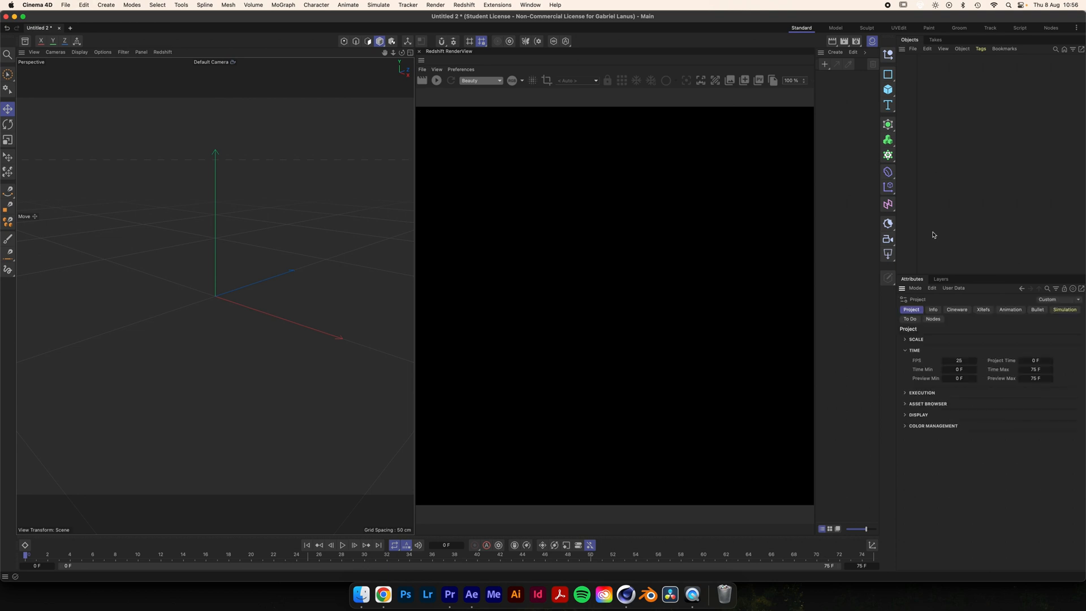
Step: Add a Texture node loading SingleRipple01_00000 to the RS Material and show its Animation settings
{"action": "key", "text": "Cmd+D"}
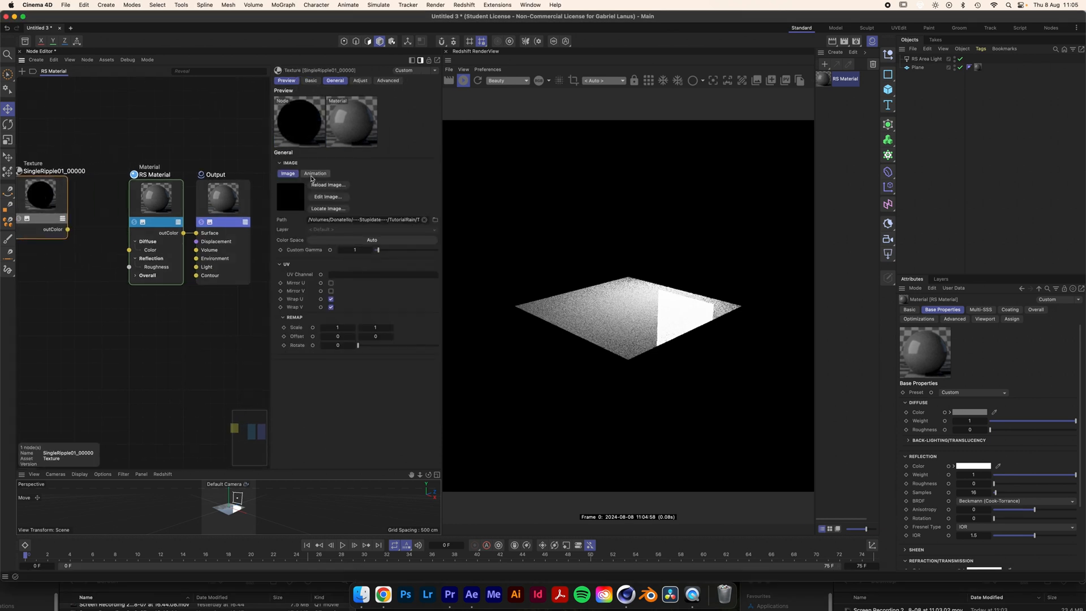
{"action": "left_click", "coordinate": [314, 173]}
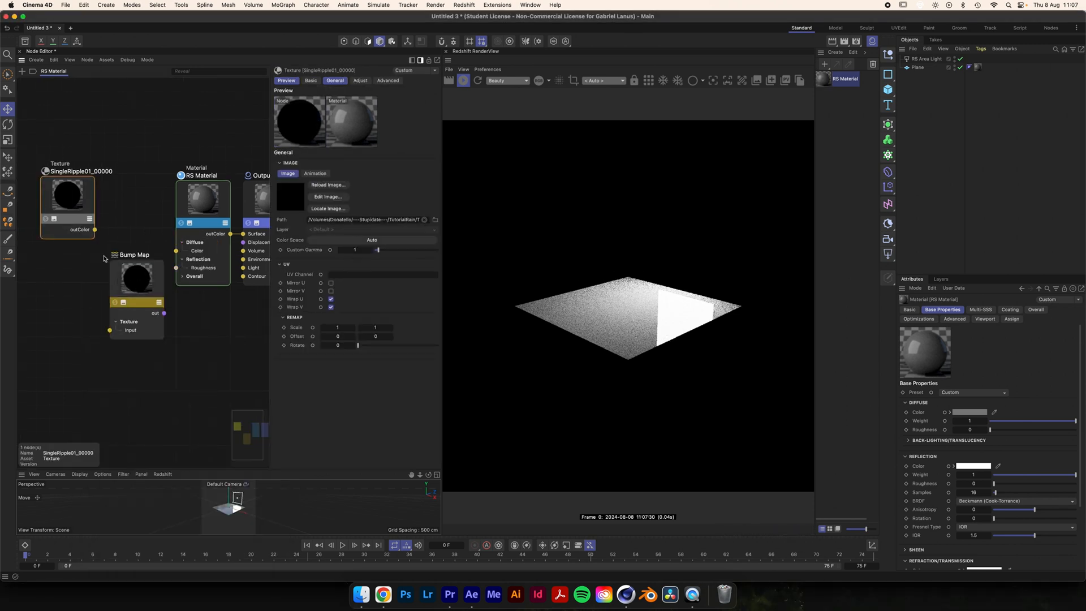
Step: Set the new Bump Map node's Input Map Type to Height Field, fed by the ripple texture
{"action": "left_click", "coordinate": [136, 279]}
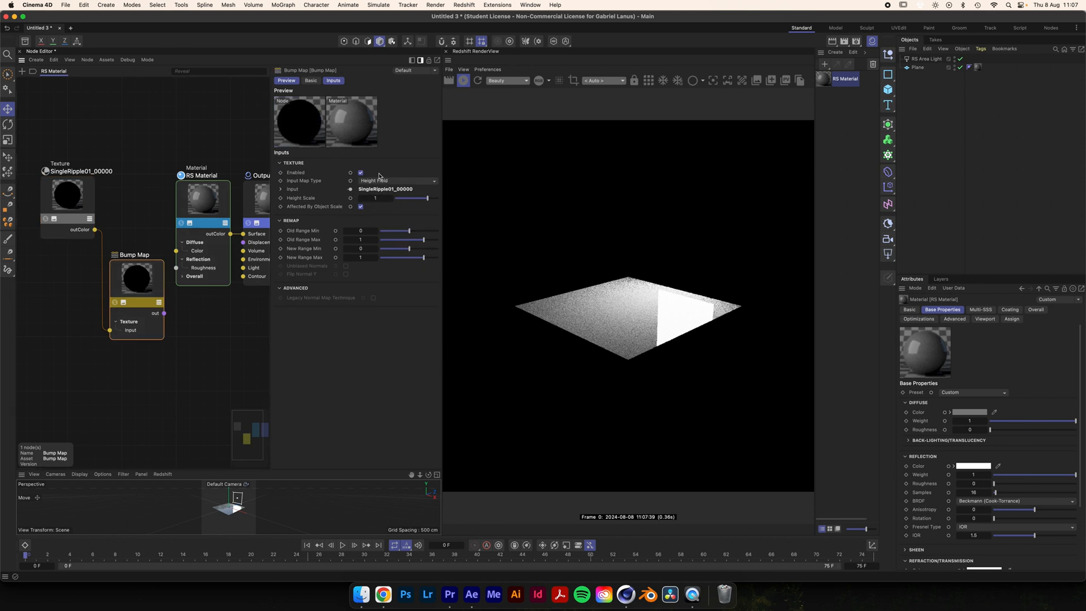
{"action": "left_click", "coordinate": [176, 276]}
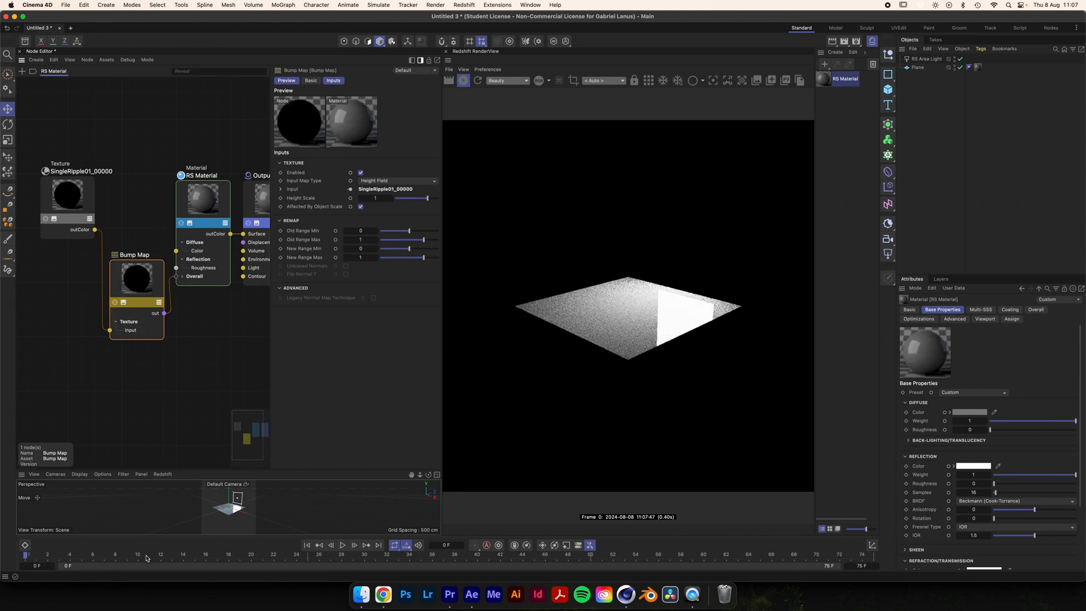
{"action": "left_click", "coordinate": [171, 556]}
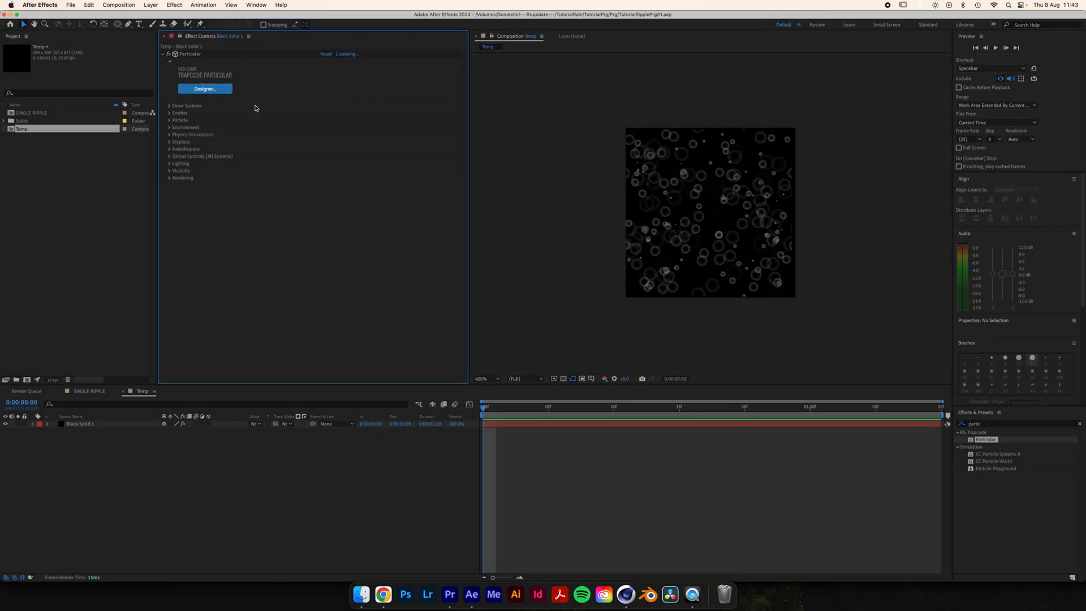
{"action": "mouse_move", "coordinate": [982, 530]}
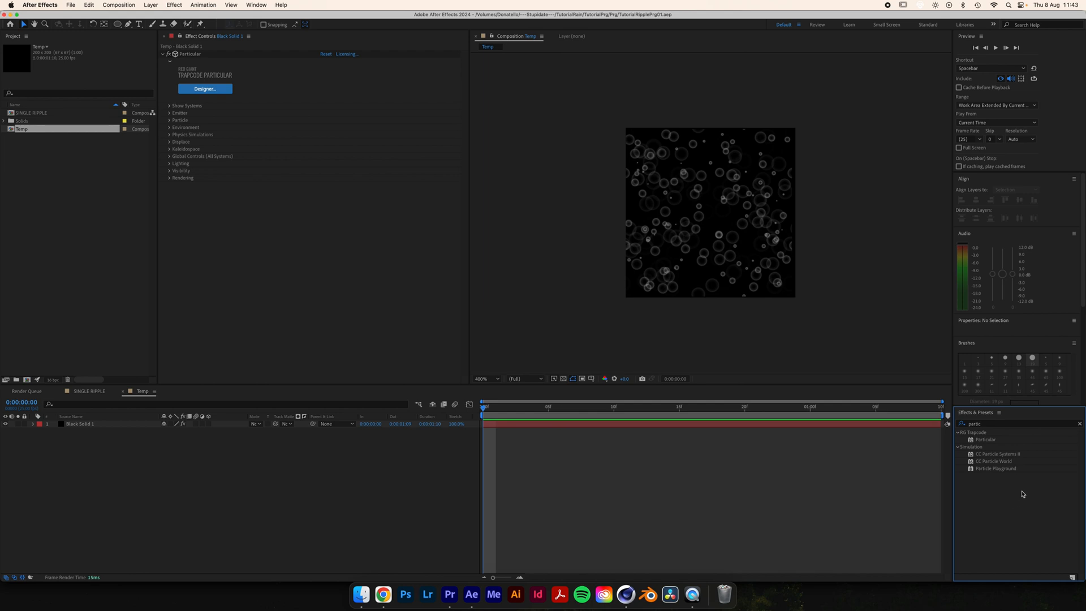
{"action": "mouse_move", "coordinate": [999, 489]}
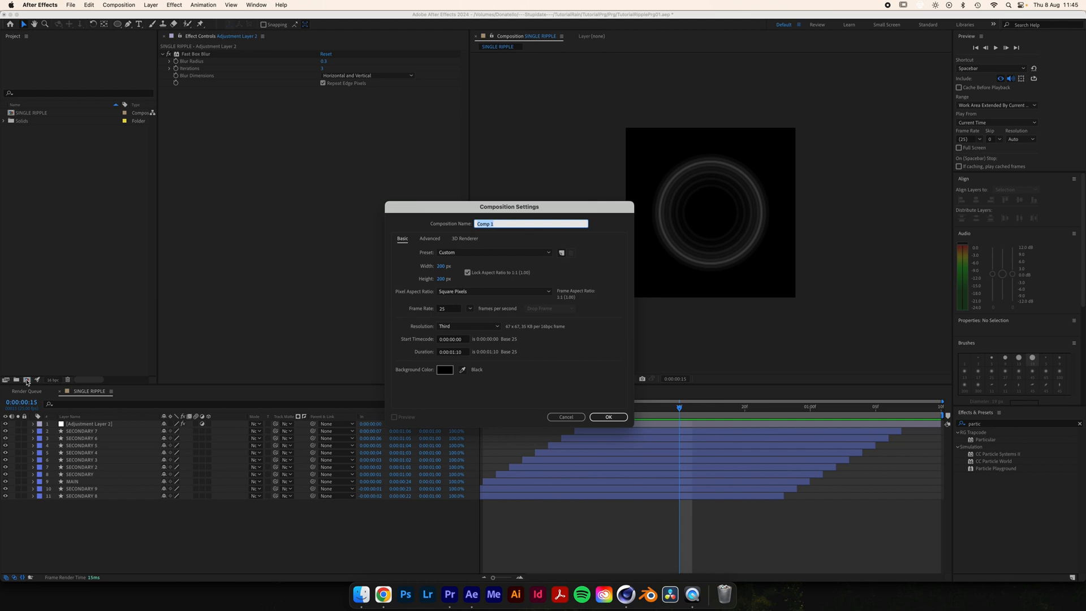
Step: Name the new composition MULTIPLE RIPPLE and confirm its settings
{"action": "type", "text": "MULTIPLE RIPPLE"}
{"action": "left_click", "coordinate": [444, 265]}
{"action": "type", "text": "0"}
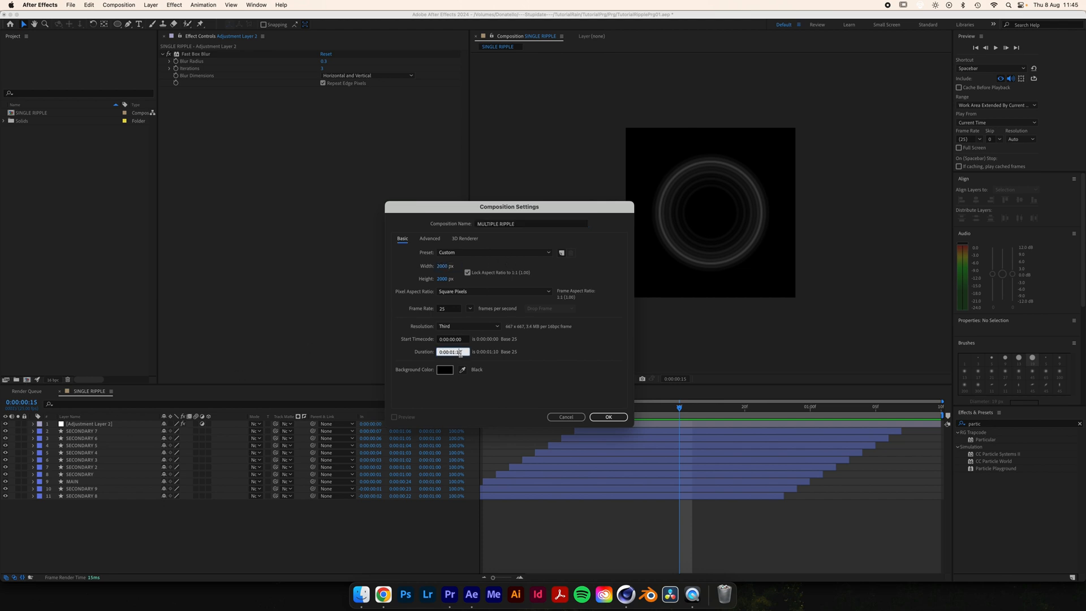
{"action": "left_click", "coordinate": [608, 416]}
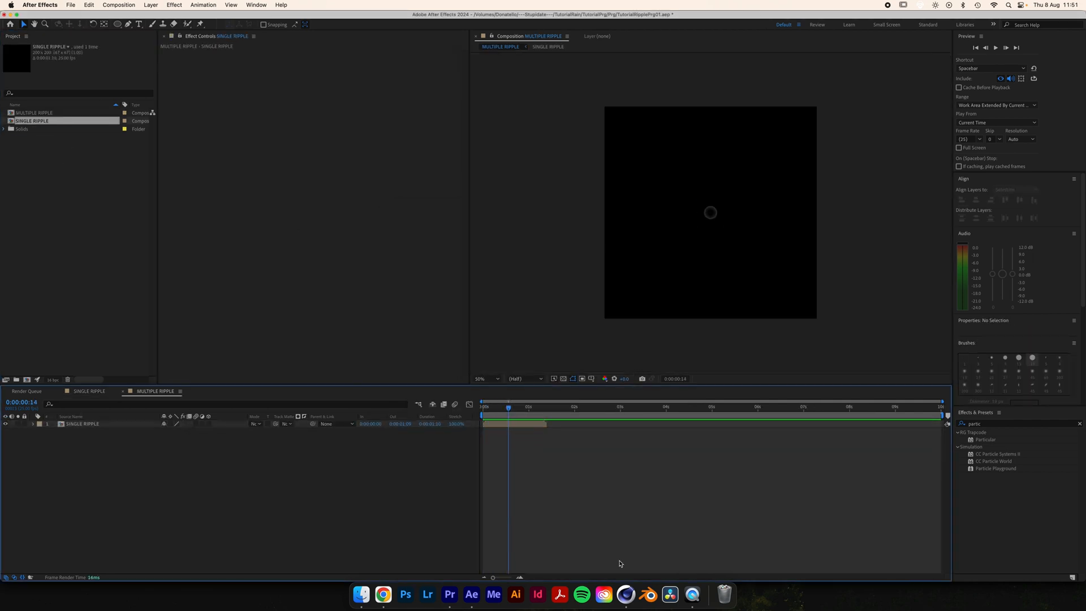
Step: Give the SINGLE RIPPLE layer's Position the posterizeTime(0); random([100,100],[1900,1900]) expression
{"action": "left_click", "coordinate": [38, 423]}
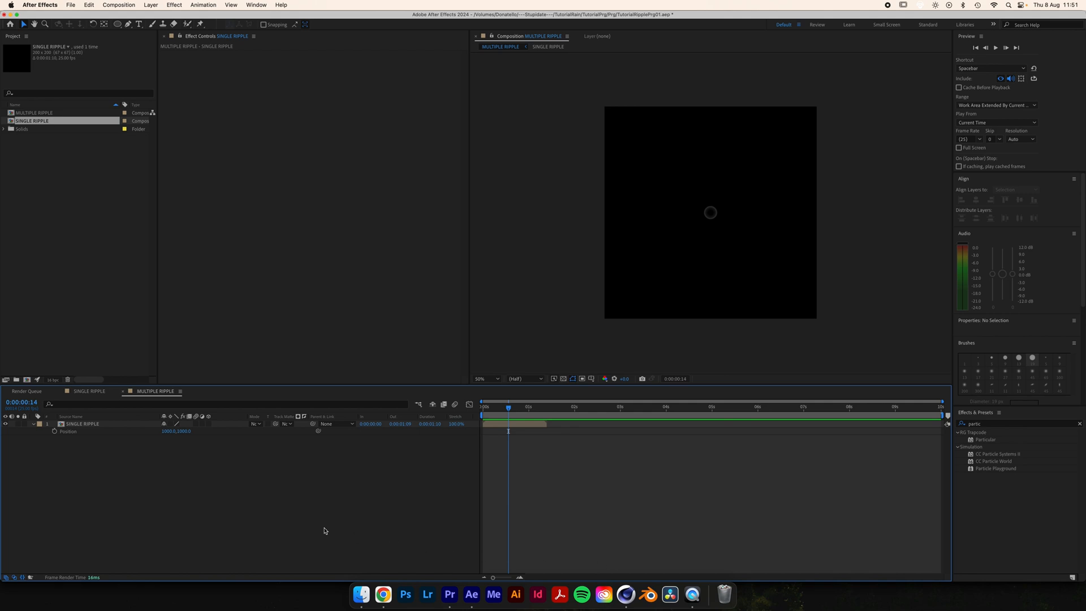
{"action": "mouse_move", "coordinate": [52, 432]}
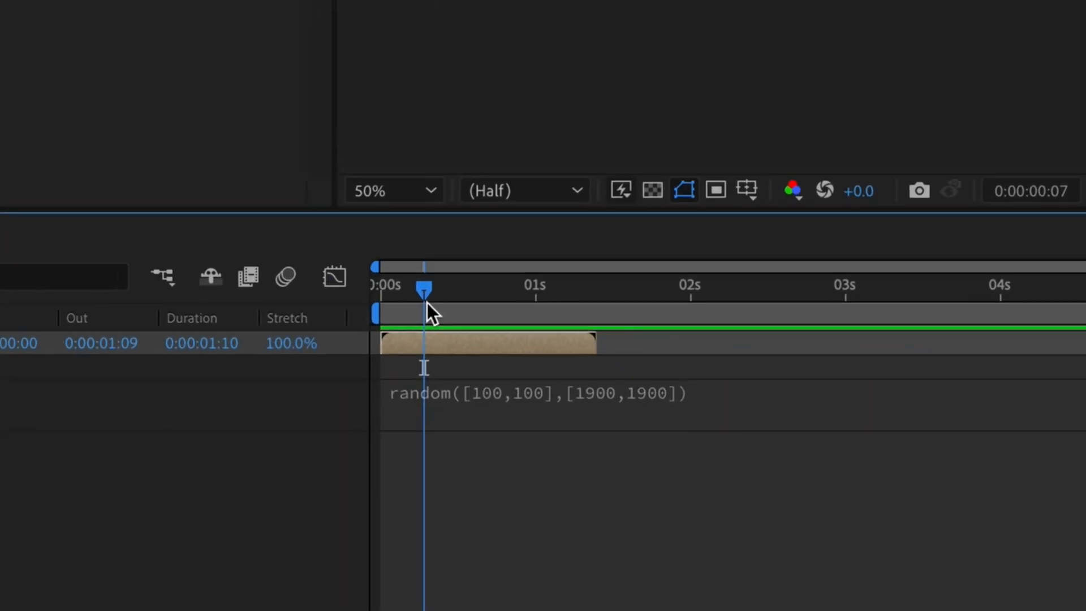
{"action": "type", "text": "posterizeTime(0"}
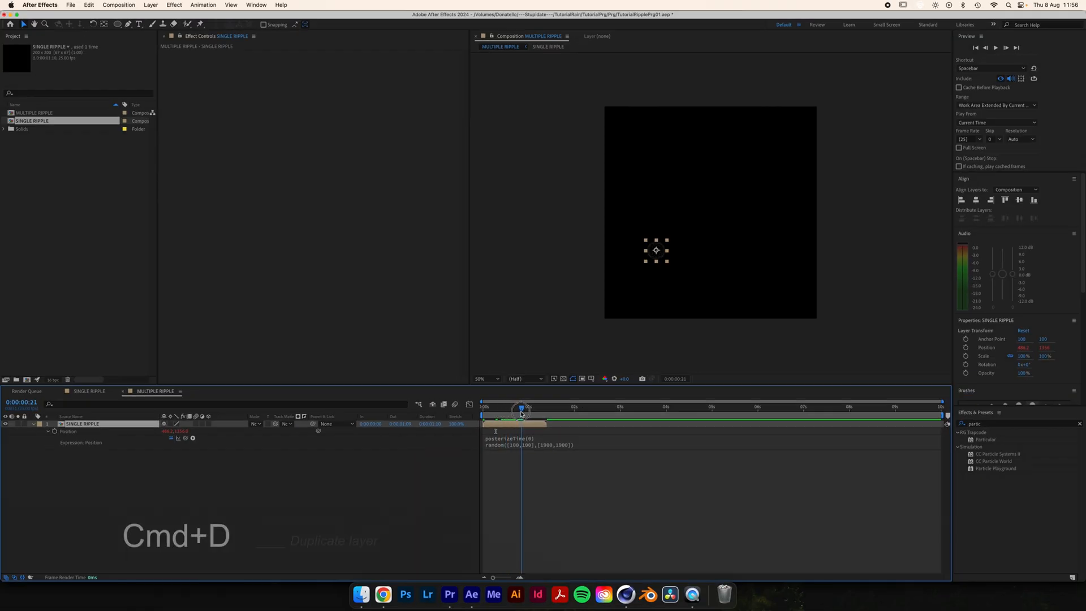
Step: Duplicate the ripple layer into 257 copies, select all and bring up Sequence Layers with Overlap
{"action": "key", "text": "Cmd+D"}
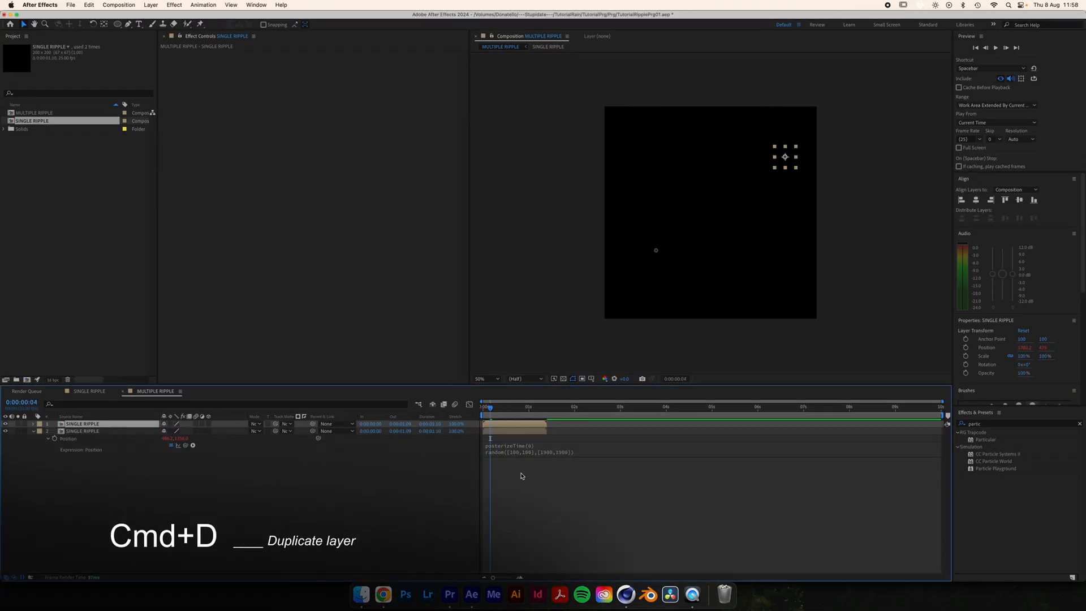
{"action": "key", "text": "Cmd+D"}
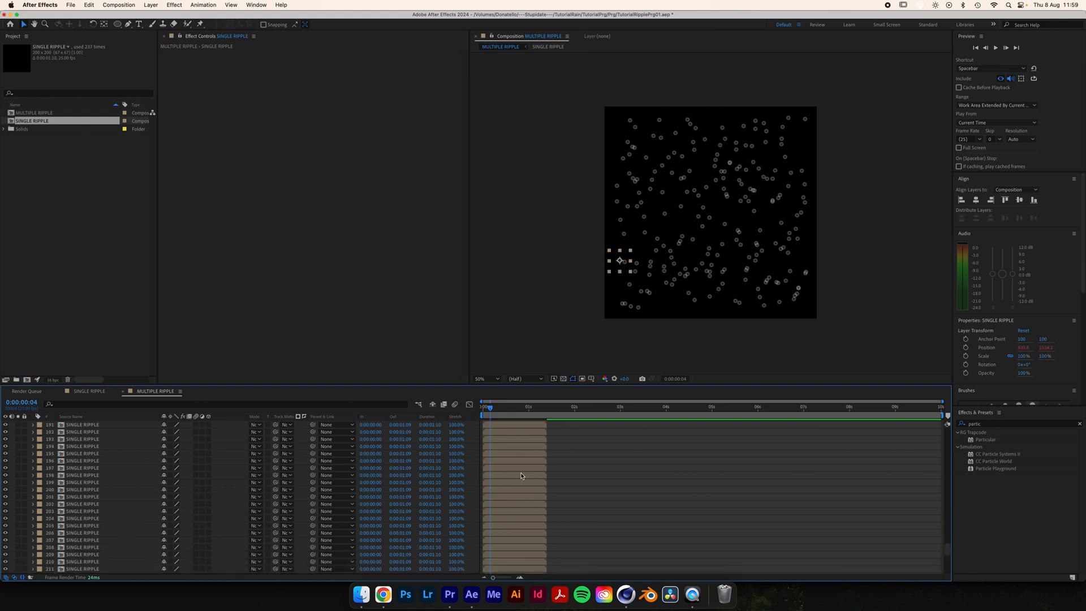
{"action": "key", "text": "cmd+a"}
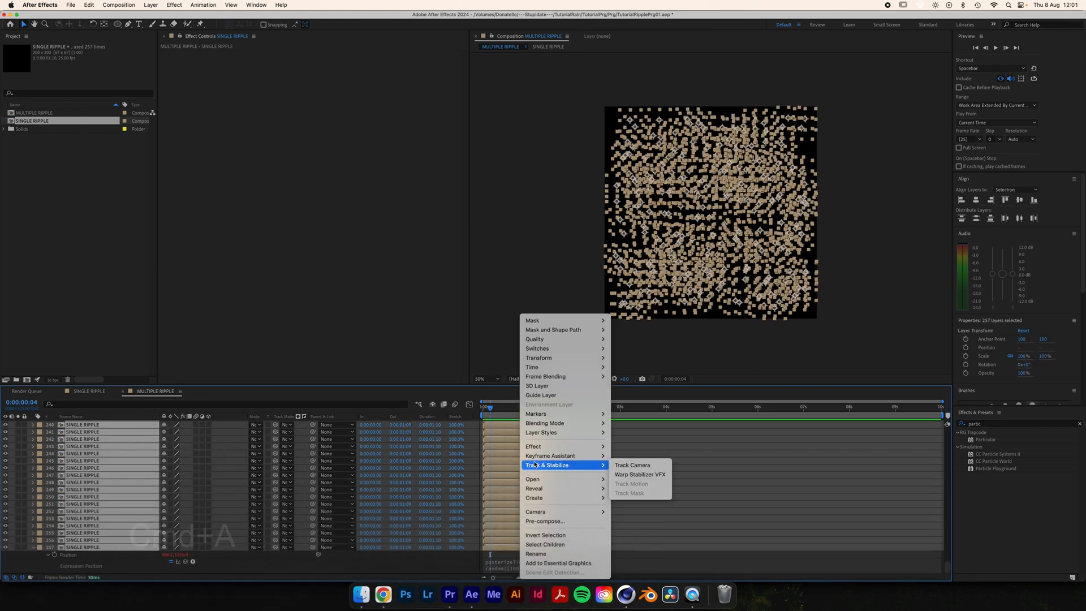
{"action": "left_click", "coordinate": [656, 532]}
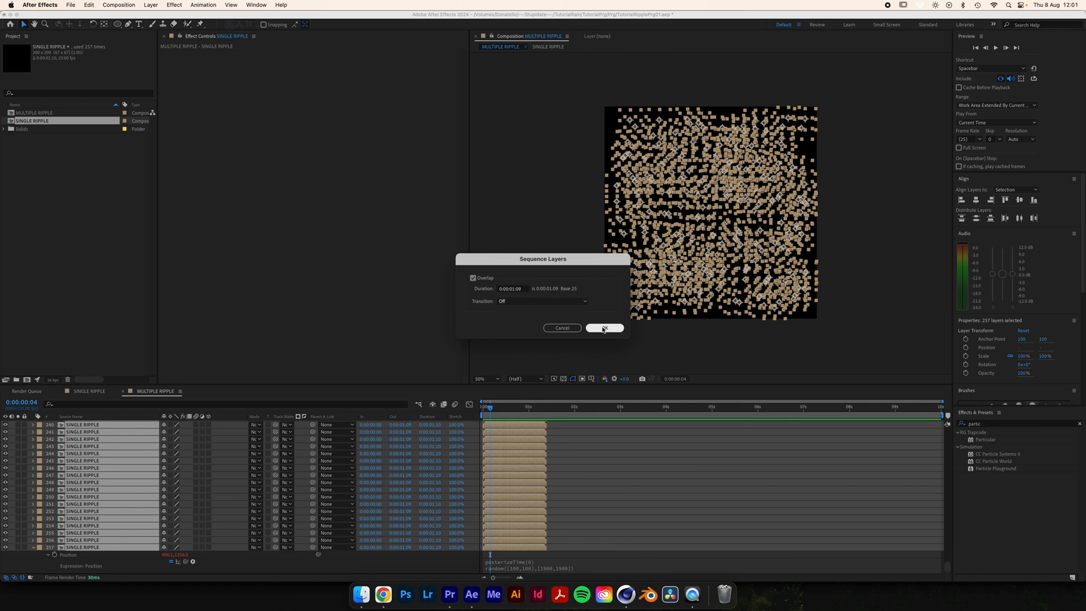
Step: Confirm Sequence Layers and drag the overflowing ripple copies back to the timeline start
{"action": "left_click", "coordinate": [604, 328]}
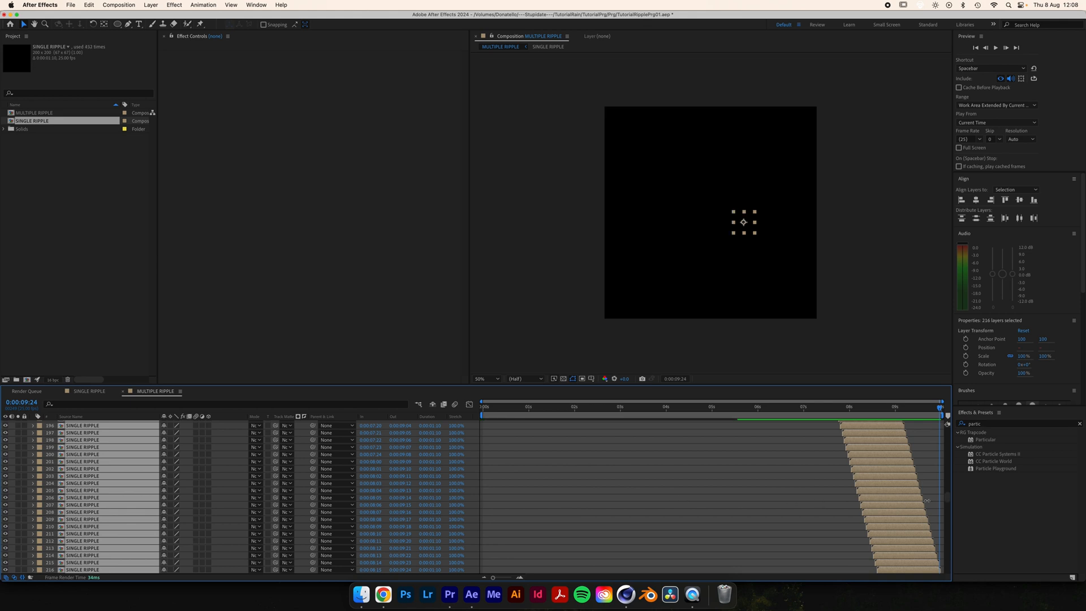
{"action": "scroll", "scroll_direction": "down", "scroll_amount": 3}
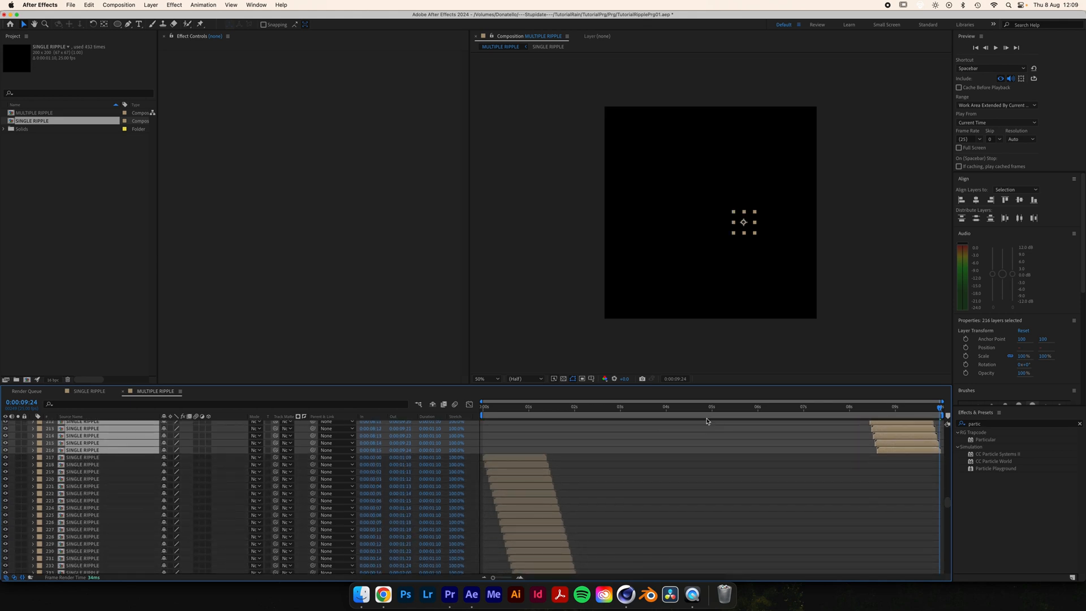
{"action": "left_click", "coordinate": [687, 409]}
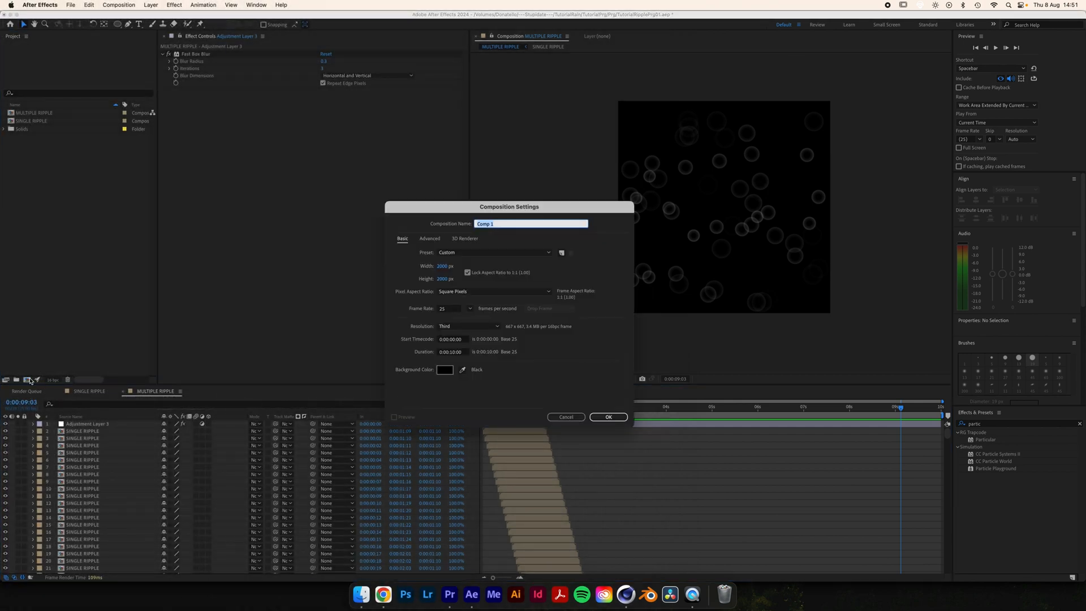
Step: Create the MASTER comp and vary each MULTIPLE RIPPLE copy's position and rotation
{"action": "type", "text": "MASTER"}
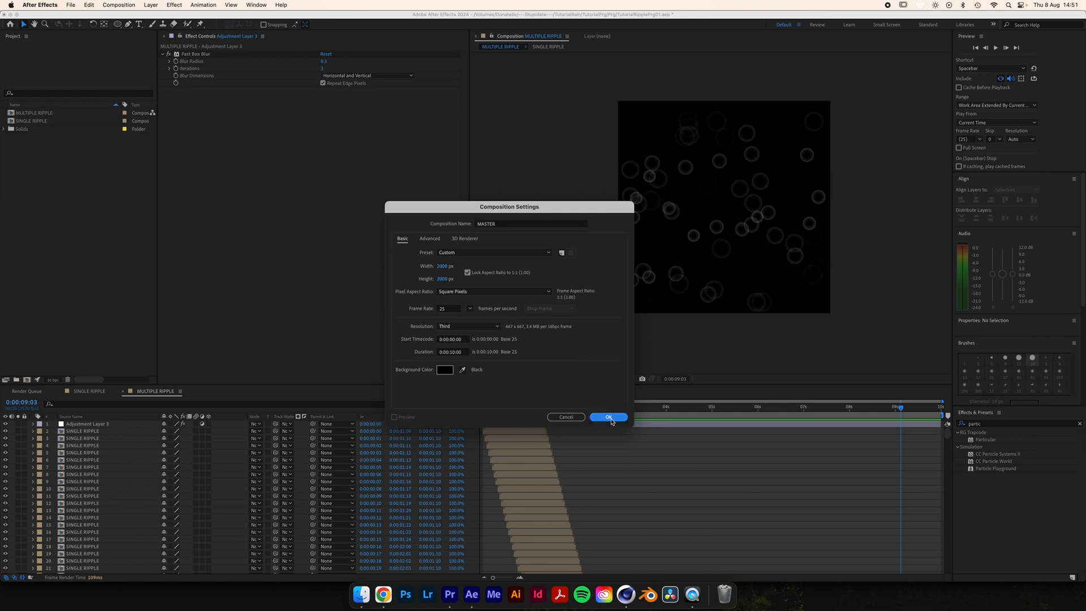
{"action": "left_click", "coordinate": [609, 416]}
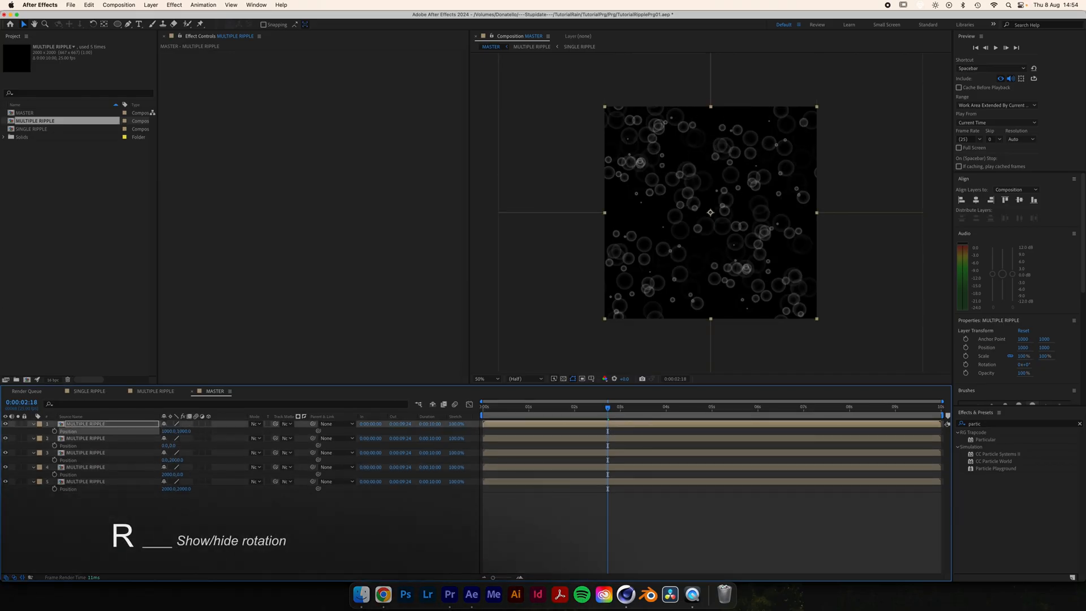
{"action": "key", "text": "r"}
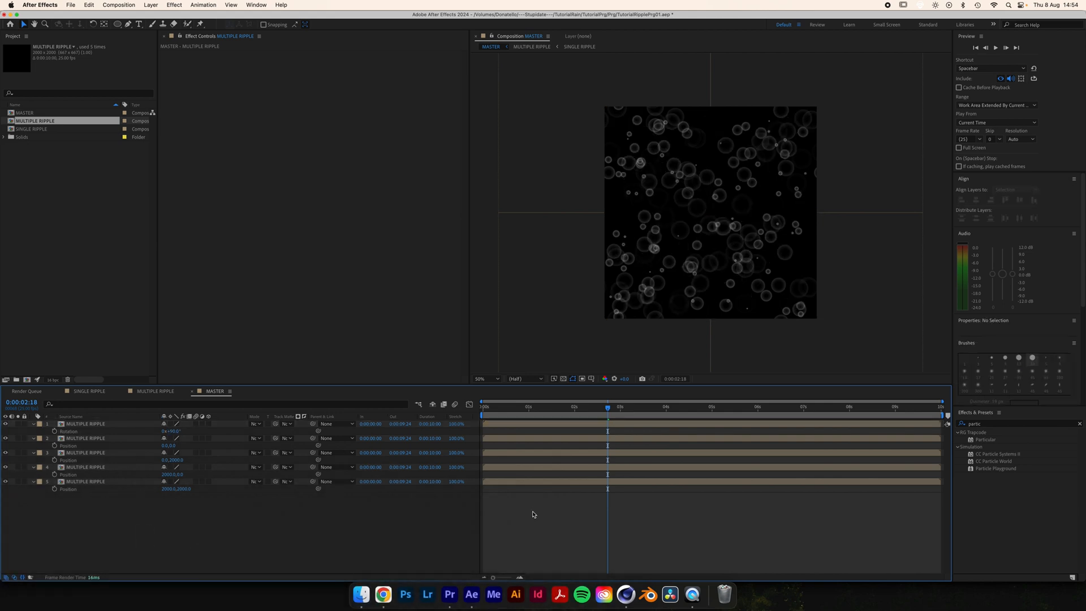
Step: Pre-compose the four ripple copies as TILEABLE MAP and search for CC RepeTile
{"action": "right_click", "coordinate": [534, 514]}
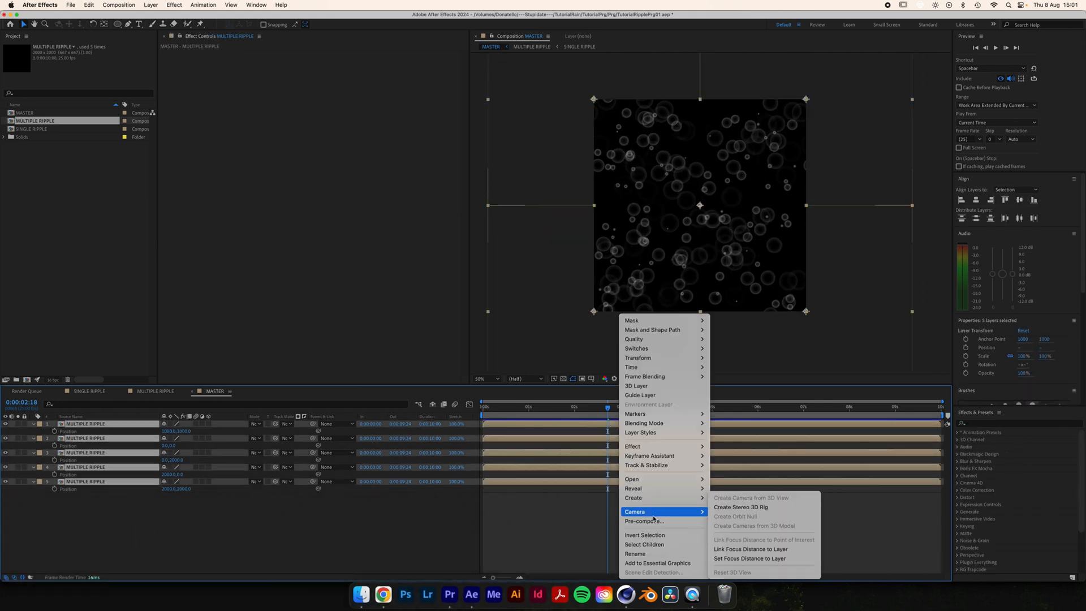
{"action": "left_click", "coordinate": [644, 520]}
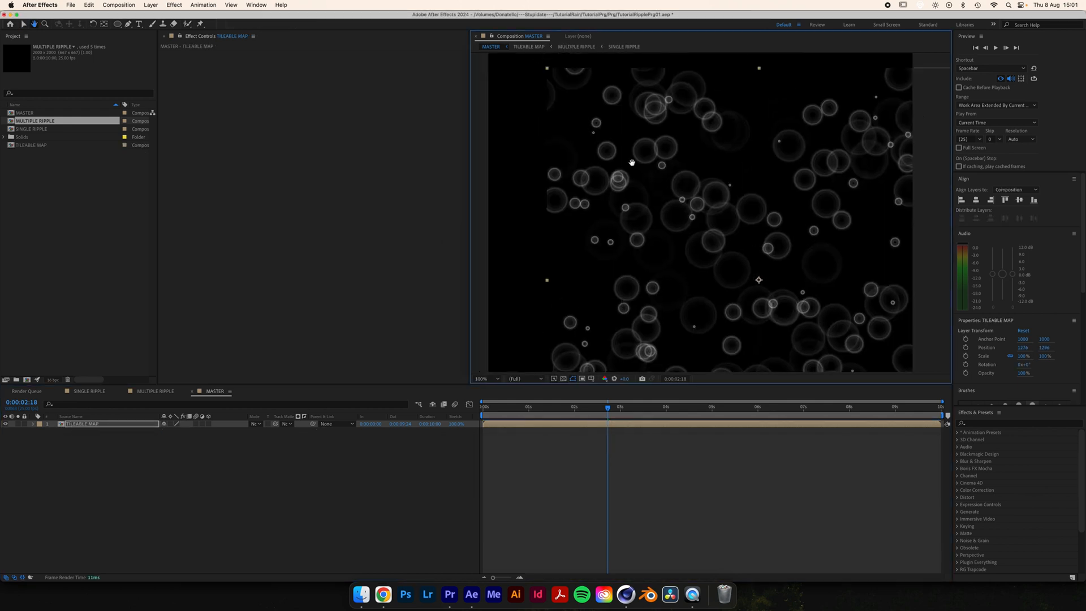
{"action": "type", "text": "repetile"}
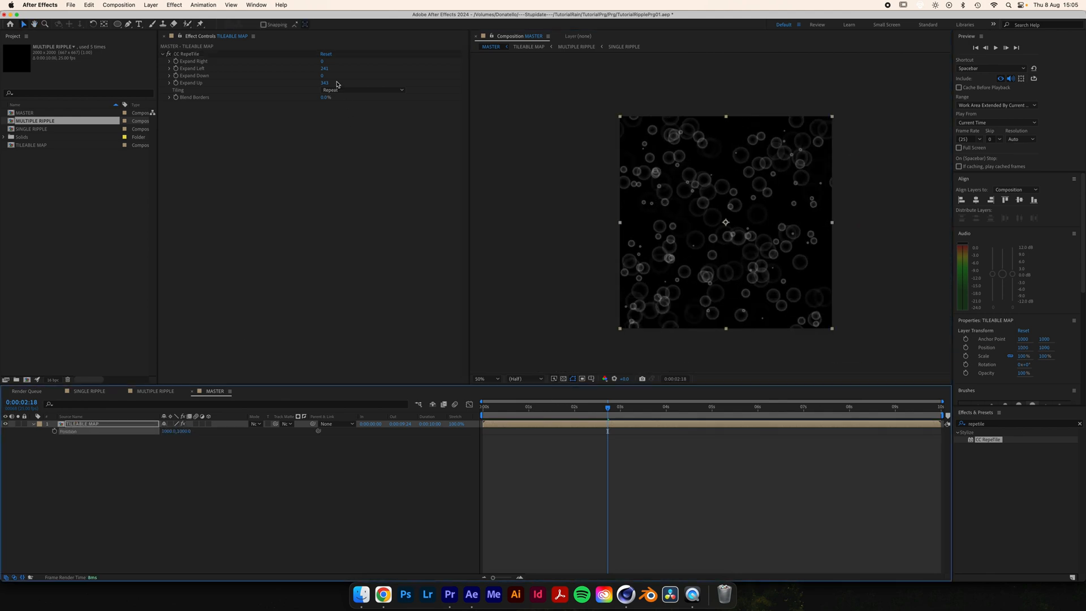
Step: Expand CC RepeTile 2000 px on every side and offset a duplicated TILEABLE MAP copy
{"action": "left_click", "coordinate": [328, 75]}
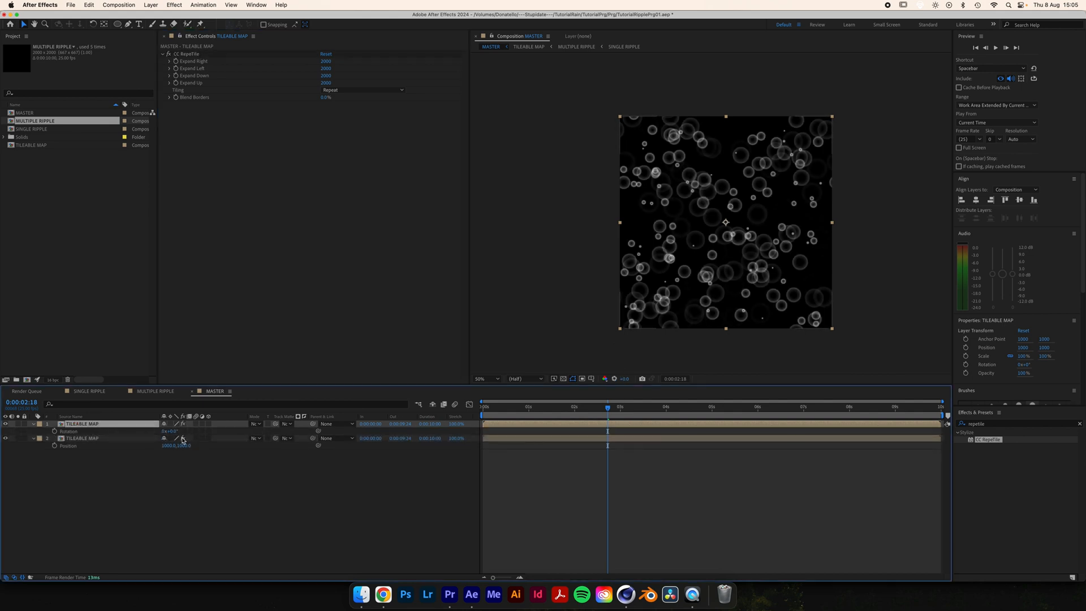
{"action": "left_click", "coordinate": [172, 431]}
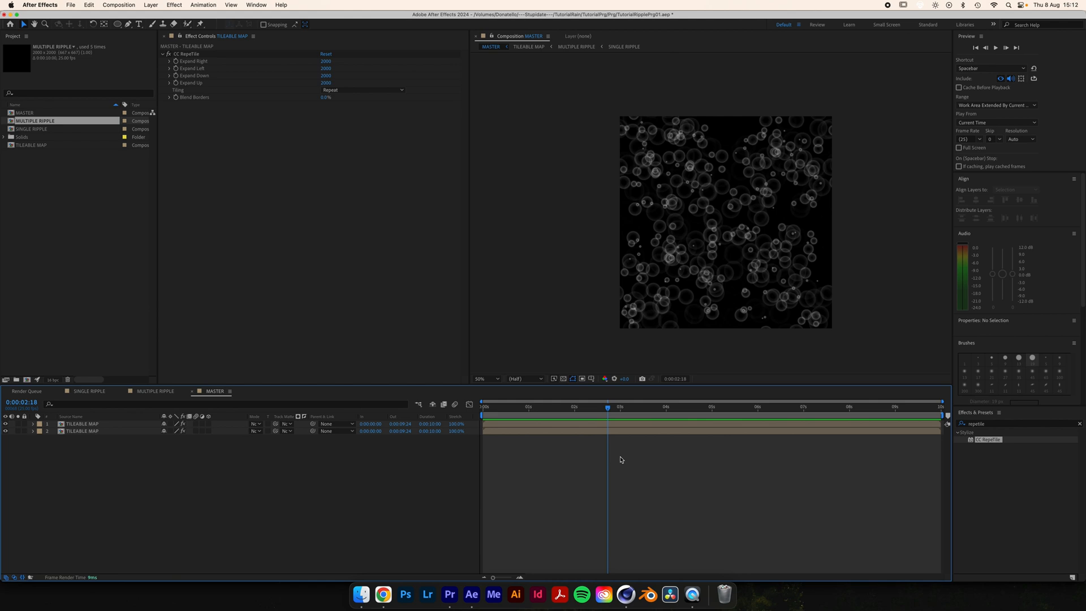
{"action": "left_click", "coordinate": [81, 423]}
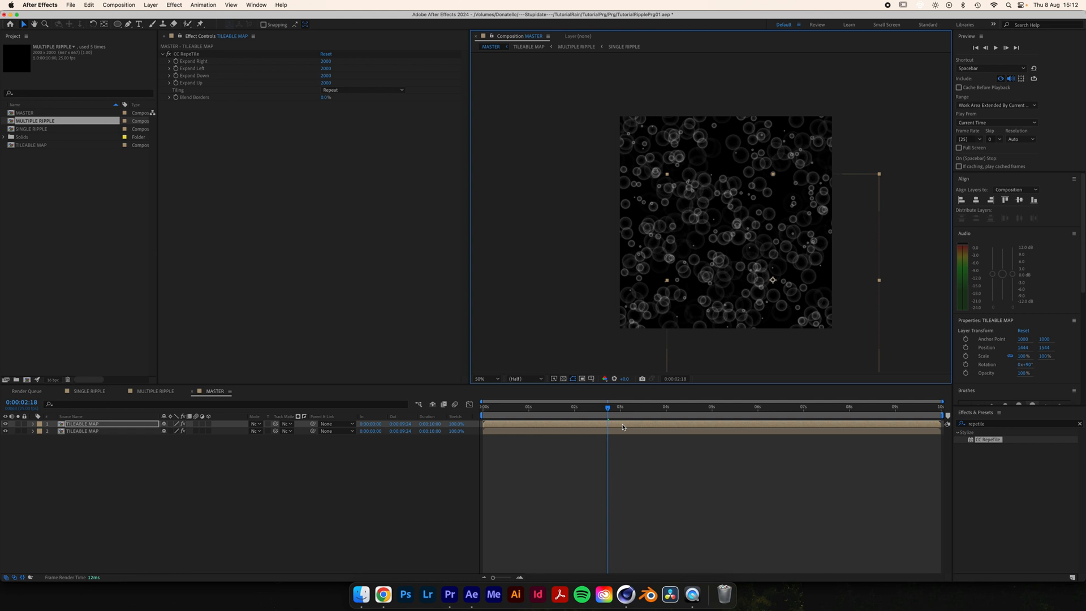
Step: Split the top TILEABLE MAP layer at the playhead and retime the two pieces around six to seven seconds
{"action": "key", "text": "cmd+shift+d"}
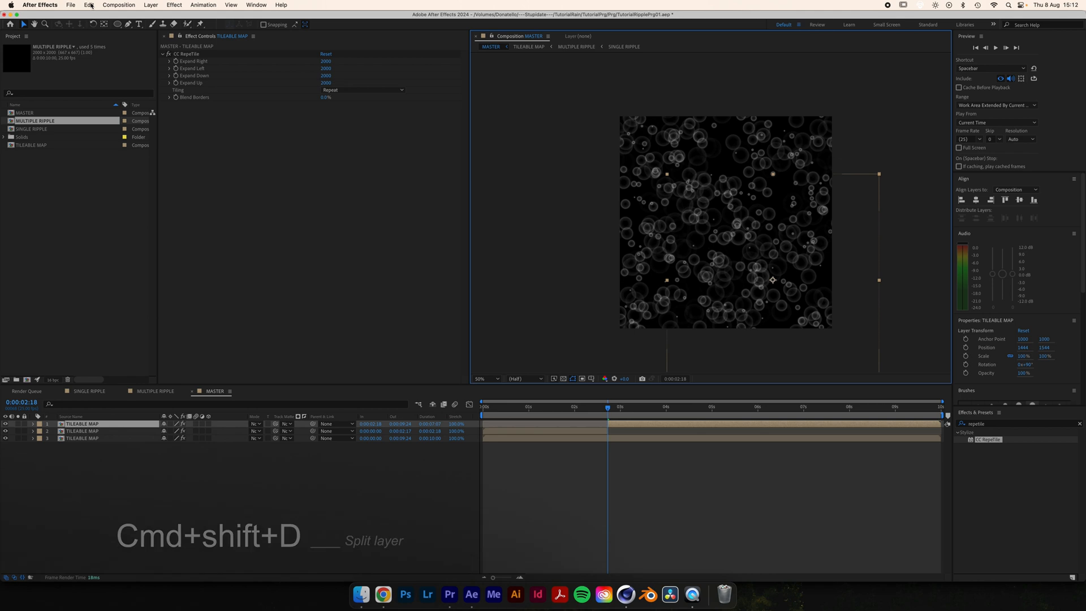
{"action": "left_click", "coordinate": [87, 4]}
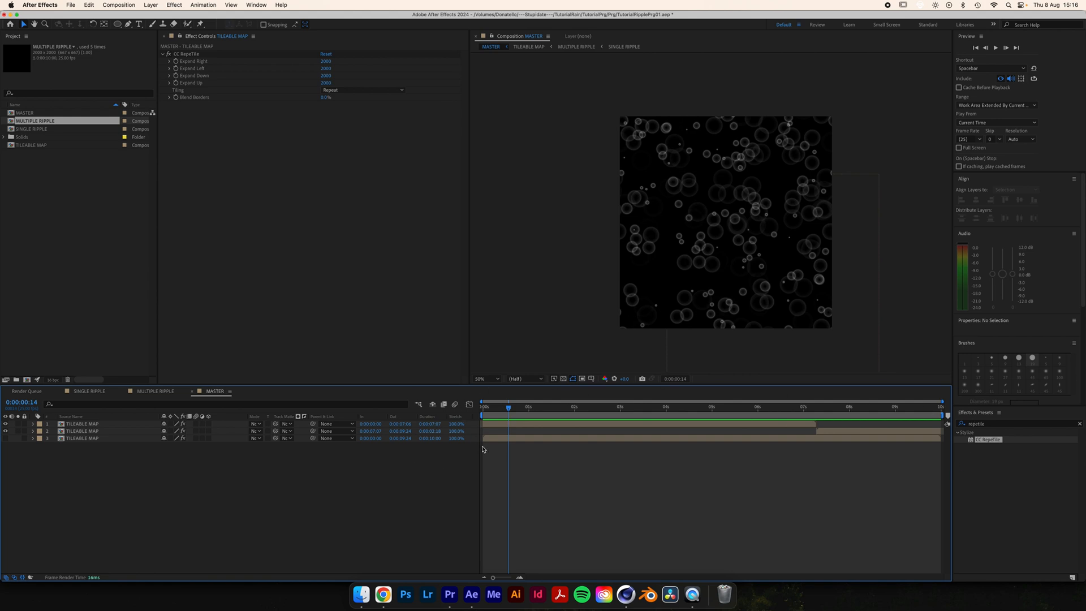
{"action": "mouse_move", "coordinate": [750, 409]}
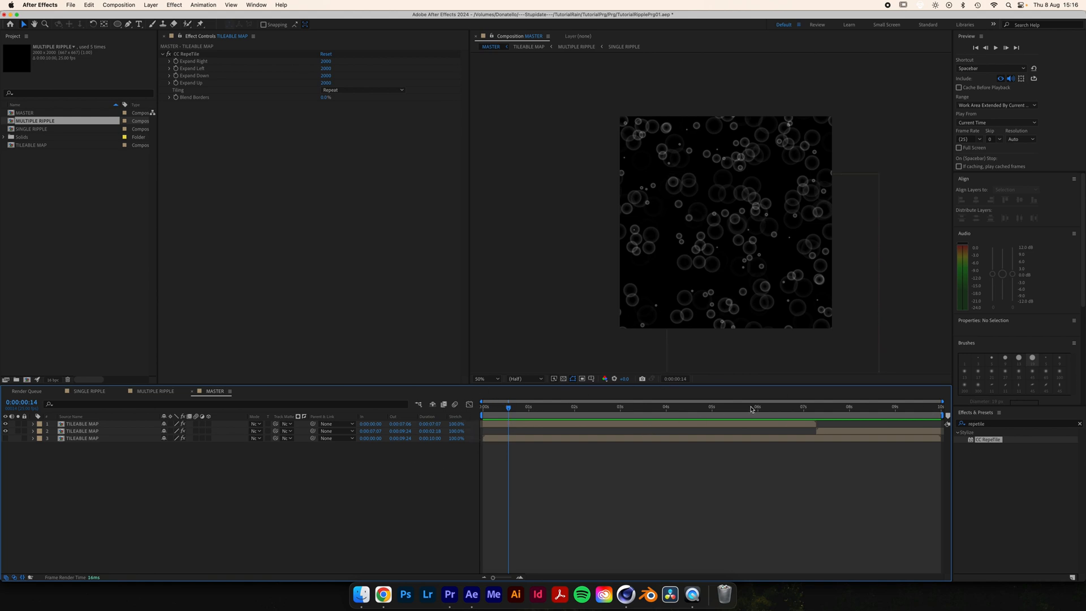
{"action": "left_click", "coordinate": [798, 407]}
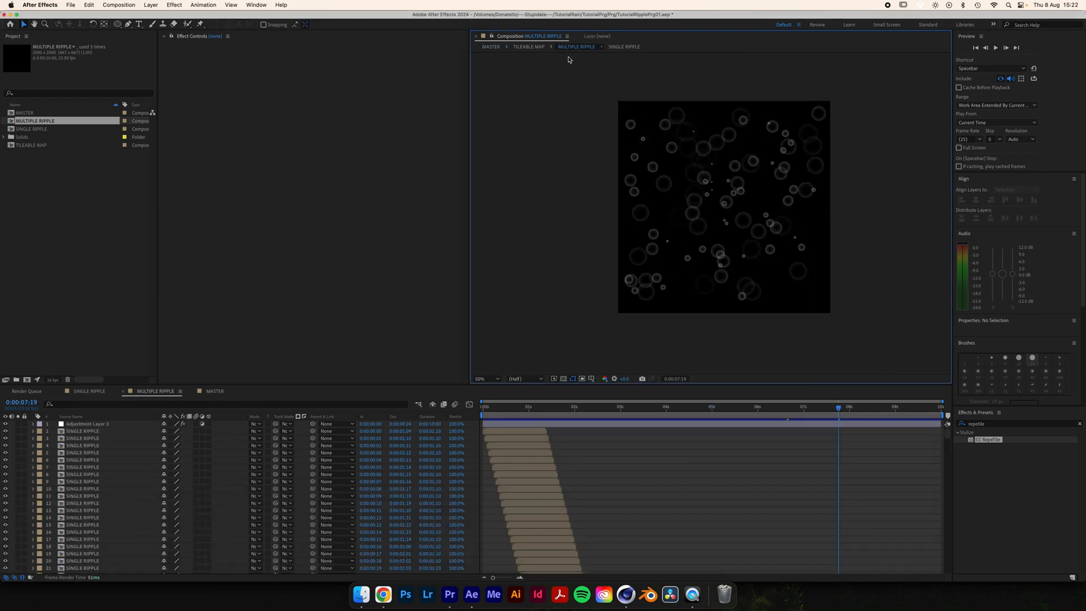
Step: Add MASTER to the render queue and choose its Output To file name
{"action": "left_click", "coordinate": [82, 431]}
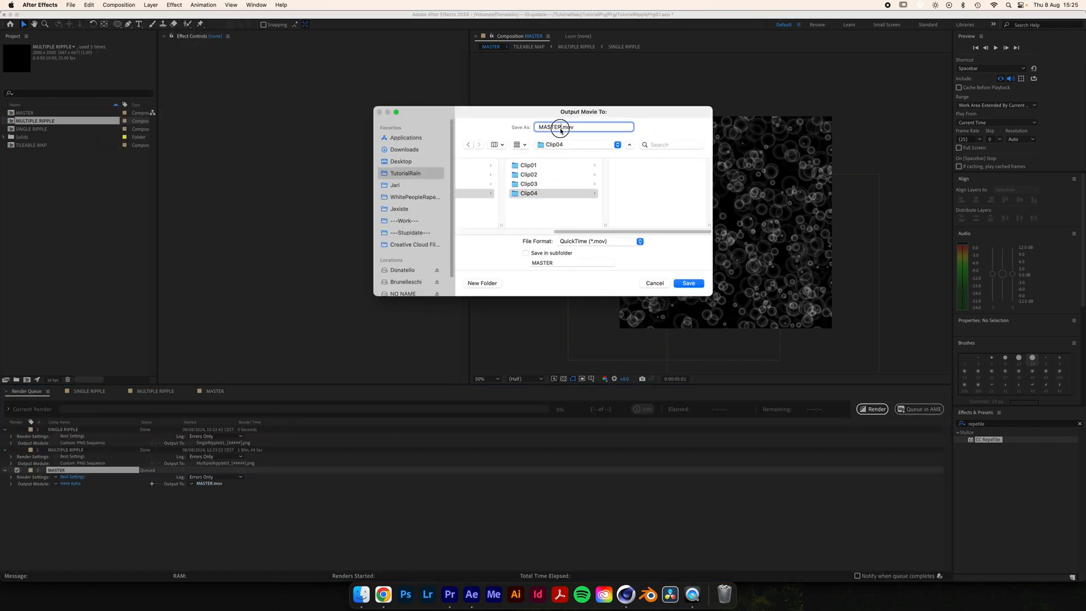
{"action": "left_click", "coordinate": [687, 282]}
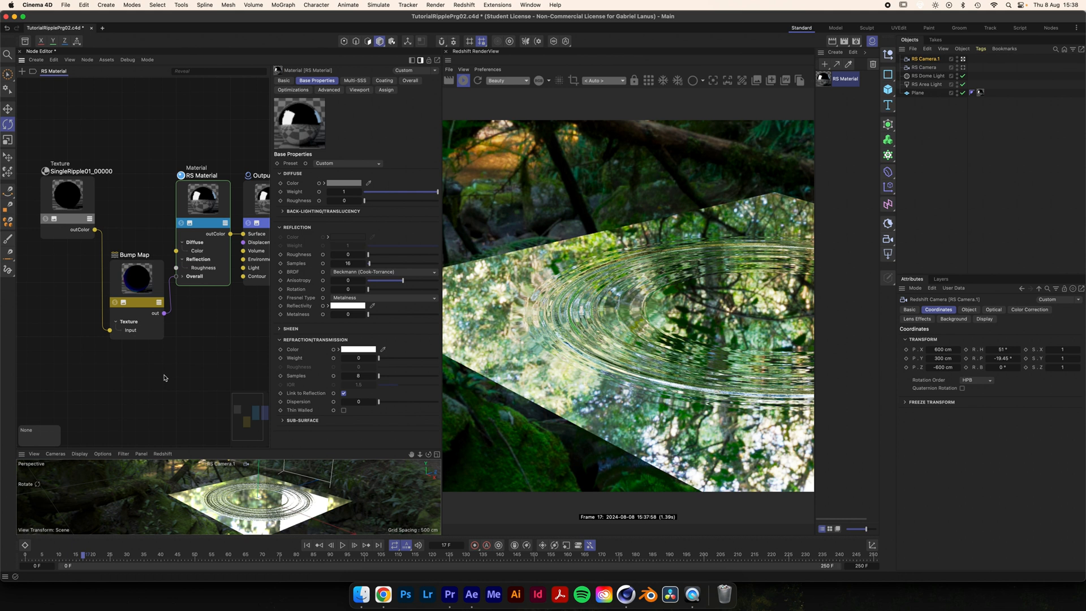
Step: Review the SingleRipple01 texture's image settings, then browse Quixel Bridge to City Curbs
{"action": "left_click", "coordinate": [68, 194]}
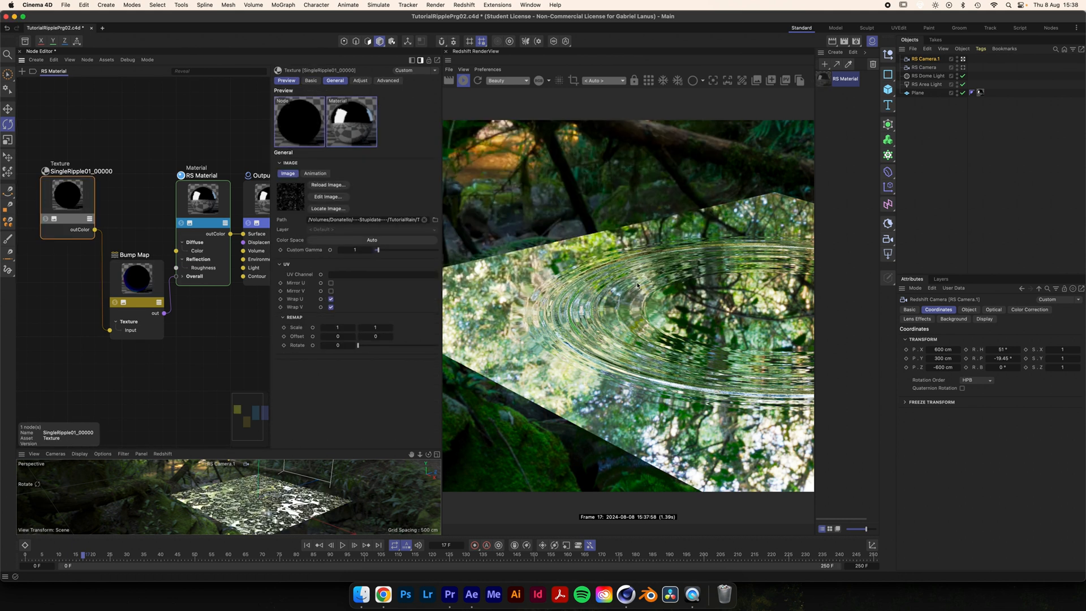
{"action": "left_click", "coordinate": [314, 173]}
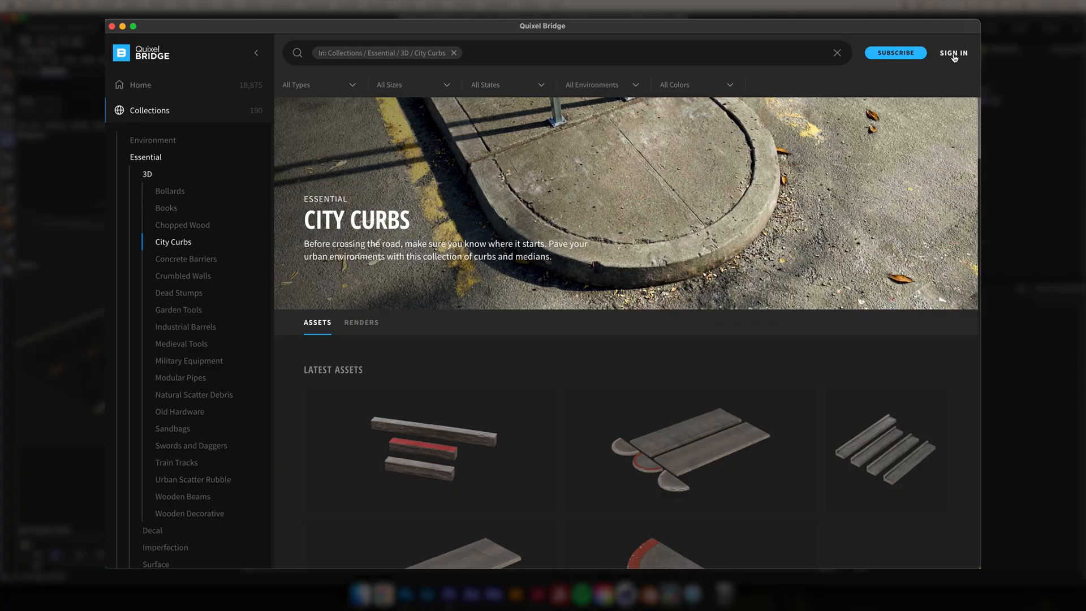
{"action": "left_click", "coordinate": [954, 52]}
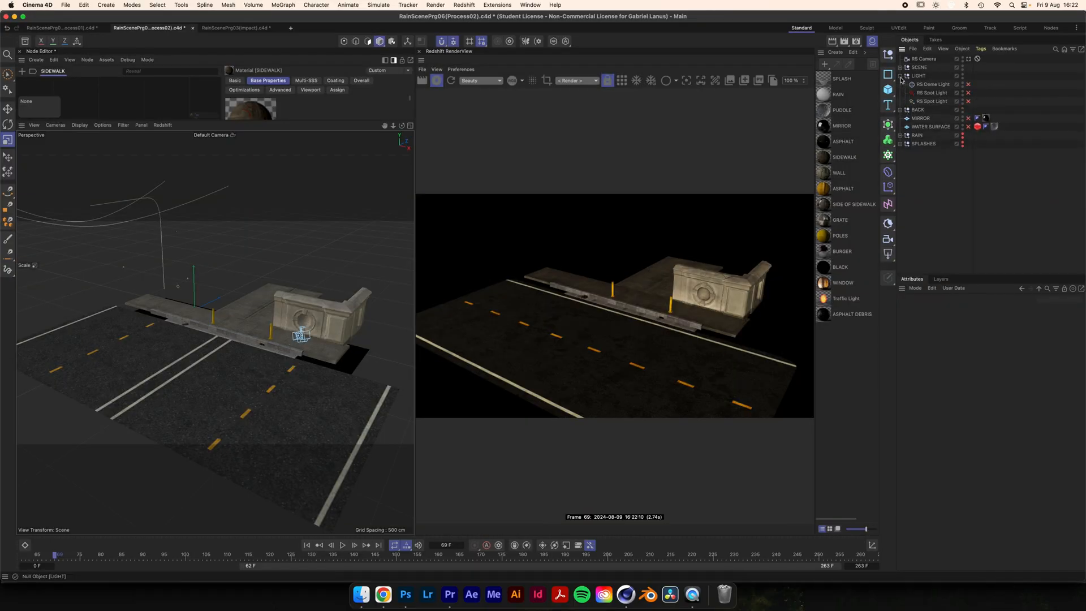
Step: View RainScene through the RS Camera and show the RS Dome Light's HDRI settings
{"action": "left_click", "coordinate": [932, 84]}
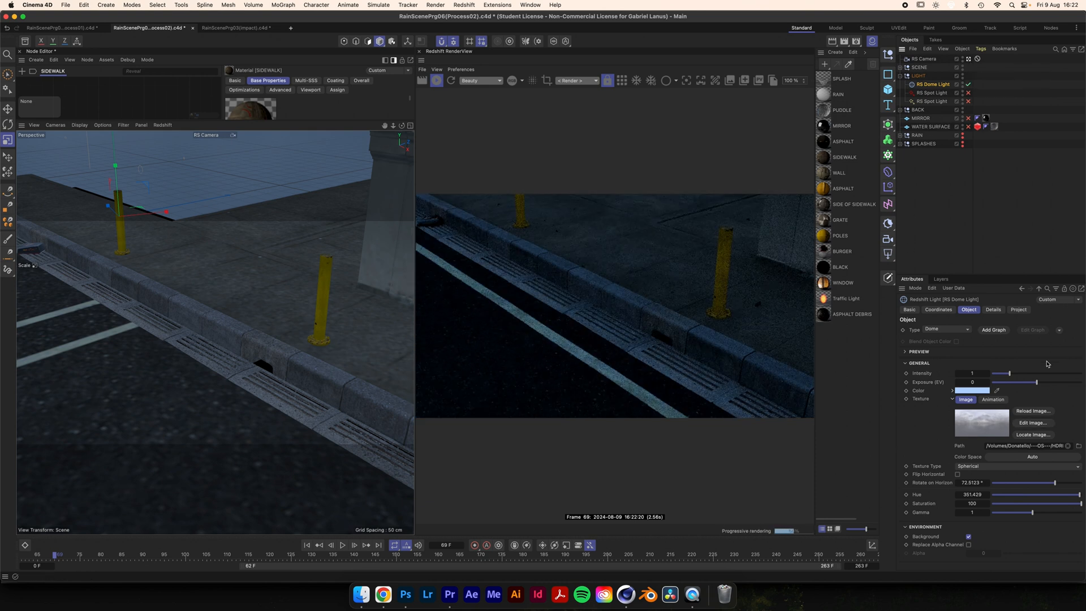
{"action": "left_click", "coordinate": [973, 390]}
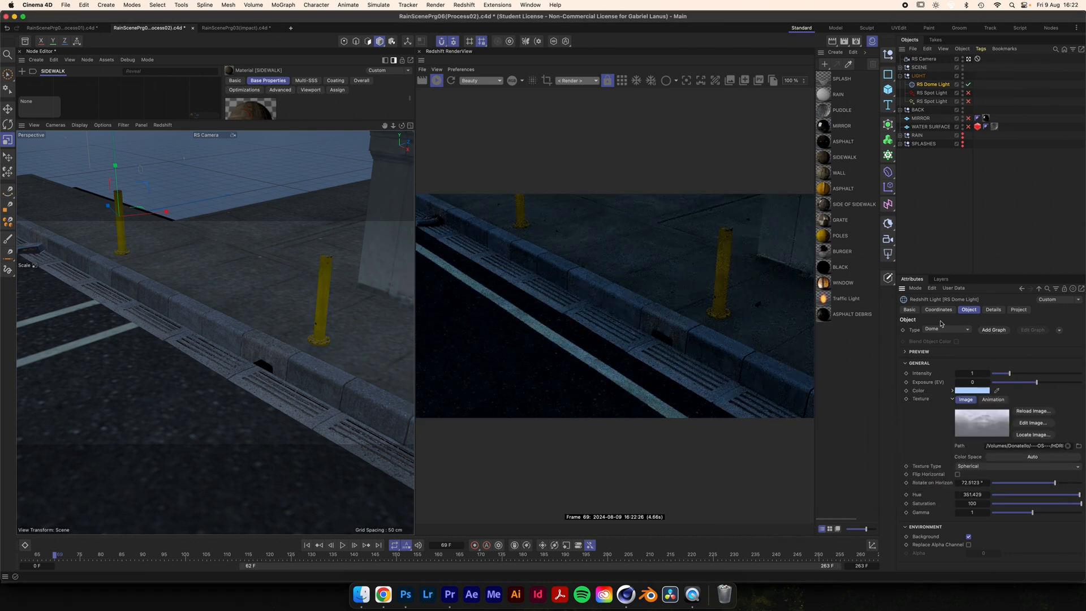
{"action": "left_click", "coordinate": [964, 93]}
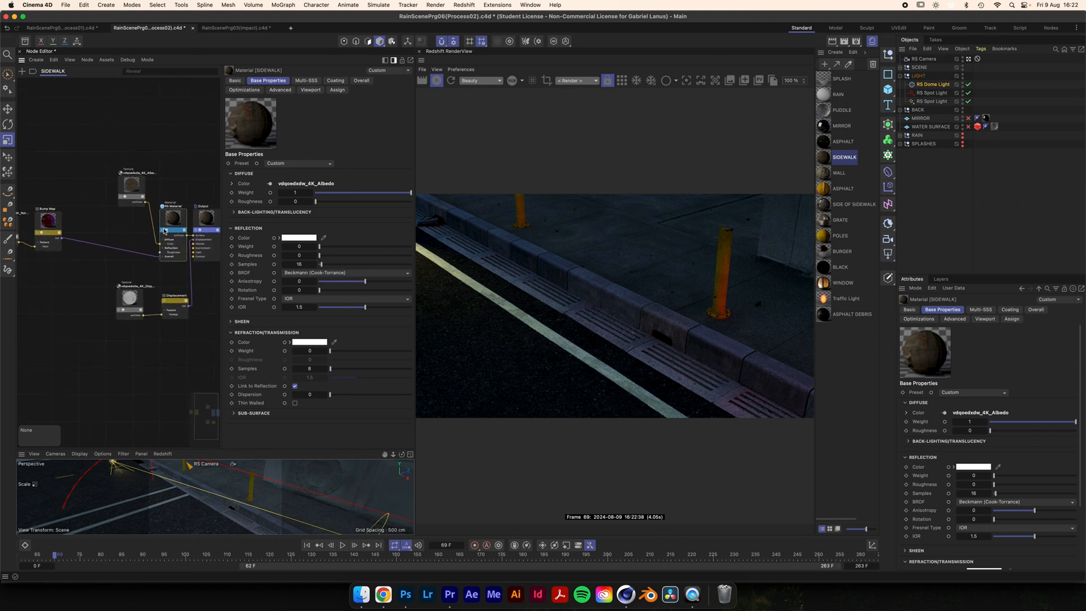
Step: Raise the SIDEWALK reflection weight from 0 to 1 and check SIDE OF SIDEWALK
{"action": "left_click_drag", "start_coordinate": [319, 247], "coordinate": [375, 253]}
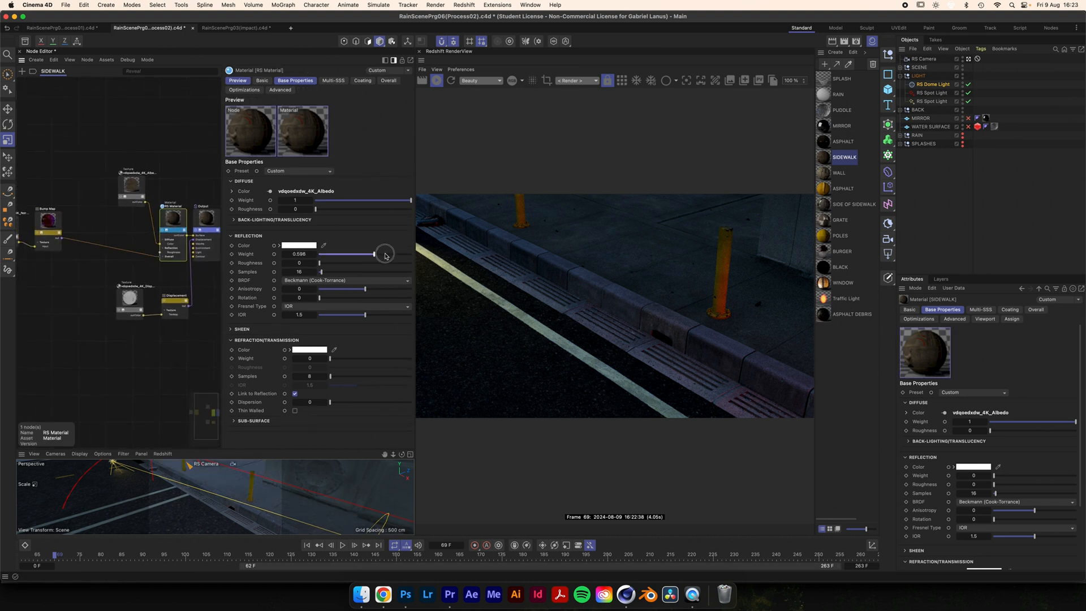
{"action": "left_click_drag", "start_coordinate": [374, 254], "coordinate": [412, 253]}
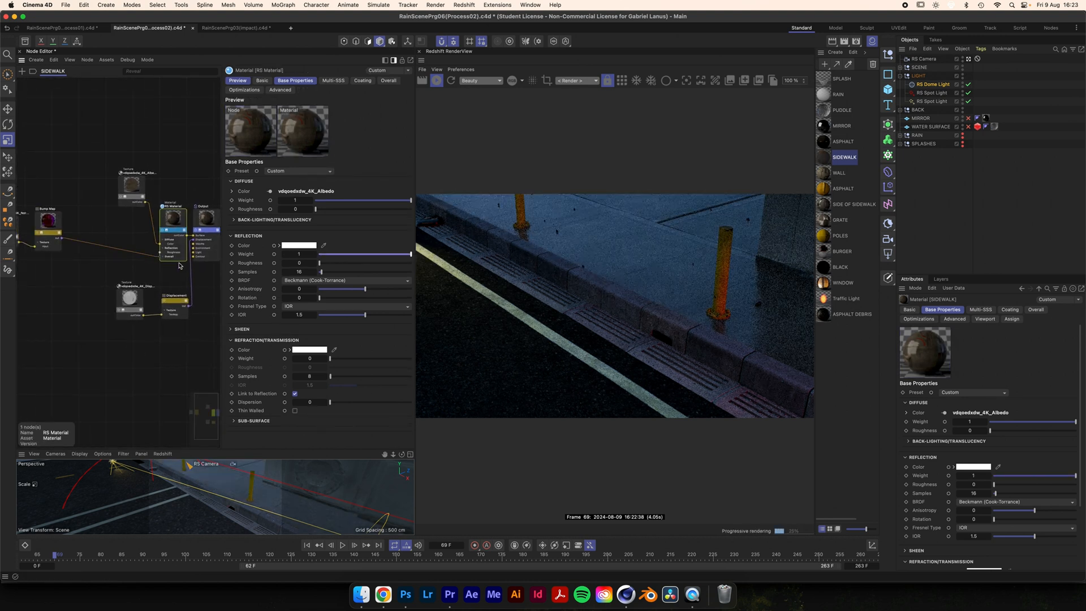
{"action": "left_click", "coordinate": [852, 203]}
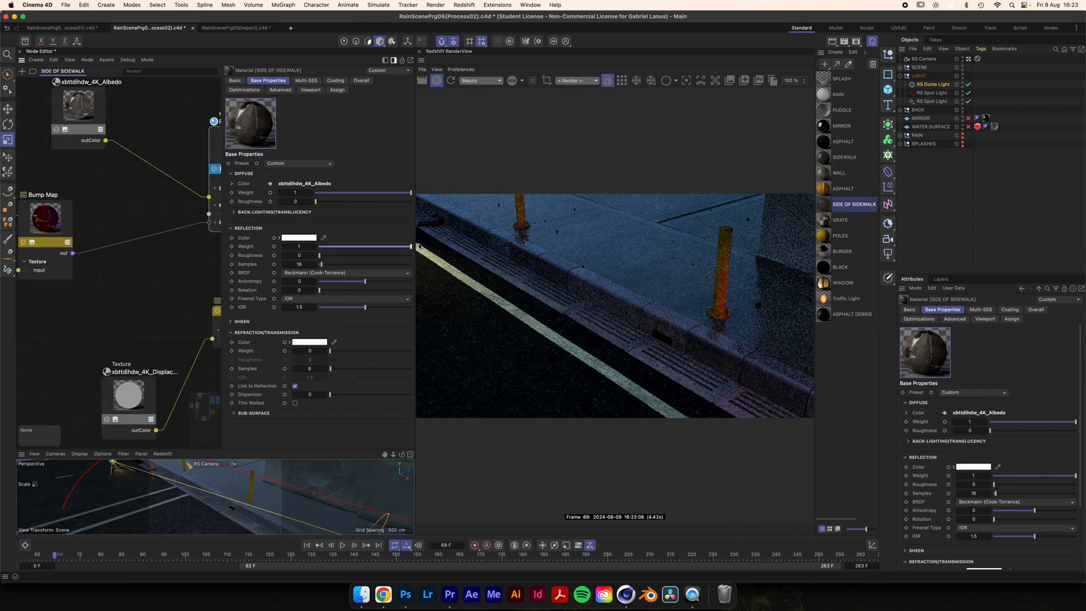
{"action": "left_click", "coordinate": [843, 157]}
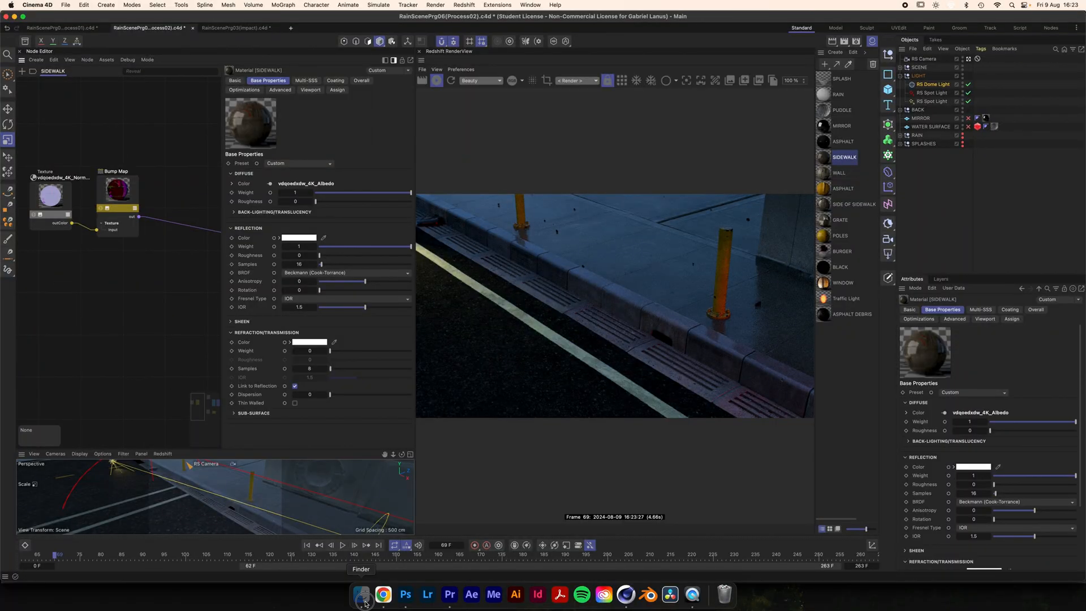
Step: Load the AnimationHeight11 ripple sequence into SIDEWALK with Animation Mode set to Simple
{"action": "left_click", "coordinate": [359, 594]}
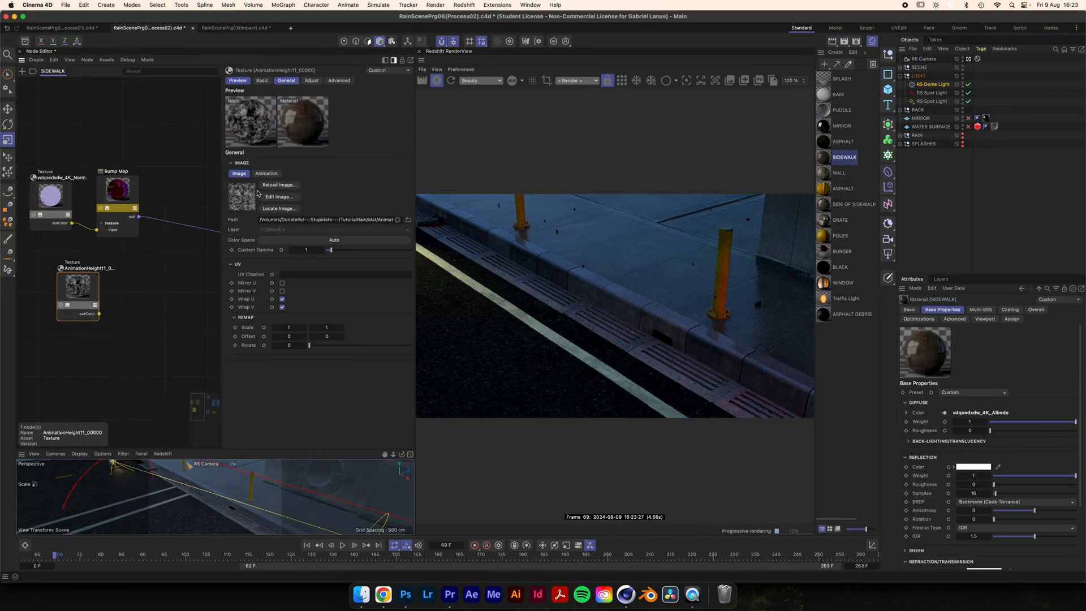
{"action": "left_click", "coordinate": [265, 173]}
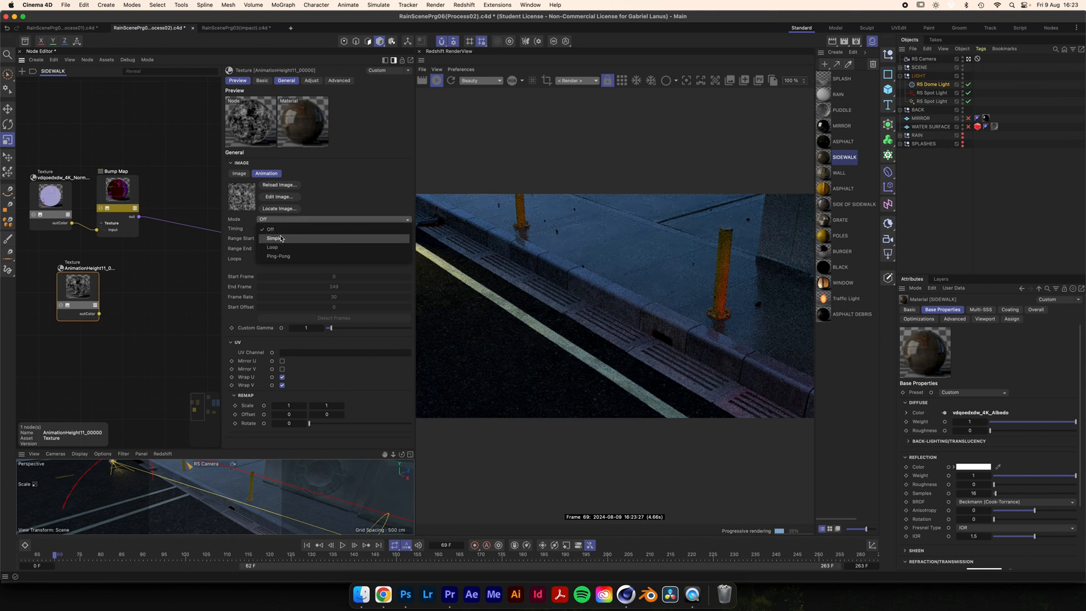
{"action": "left_click", "coordinate": [272, 238]}
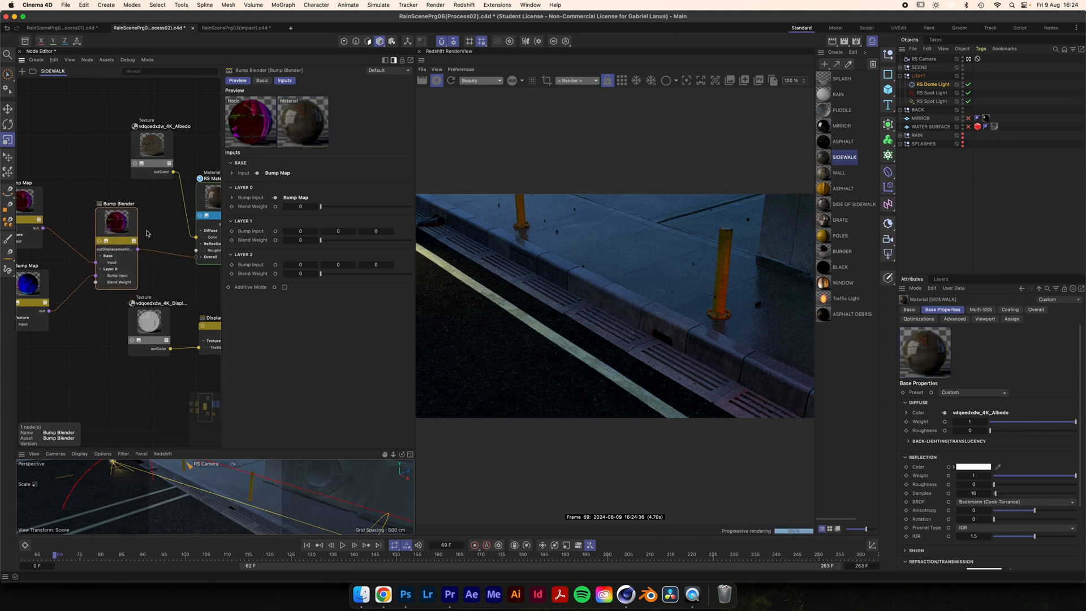
Step: Set Bump Blender layer 0 blend weight to 1 and the ripple bump map height scale to 0.3
{"action": "left_click_drag", "start_coordinate": [320, 206], "coordinate": [359, 206]}
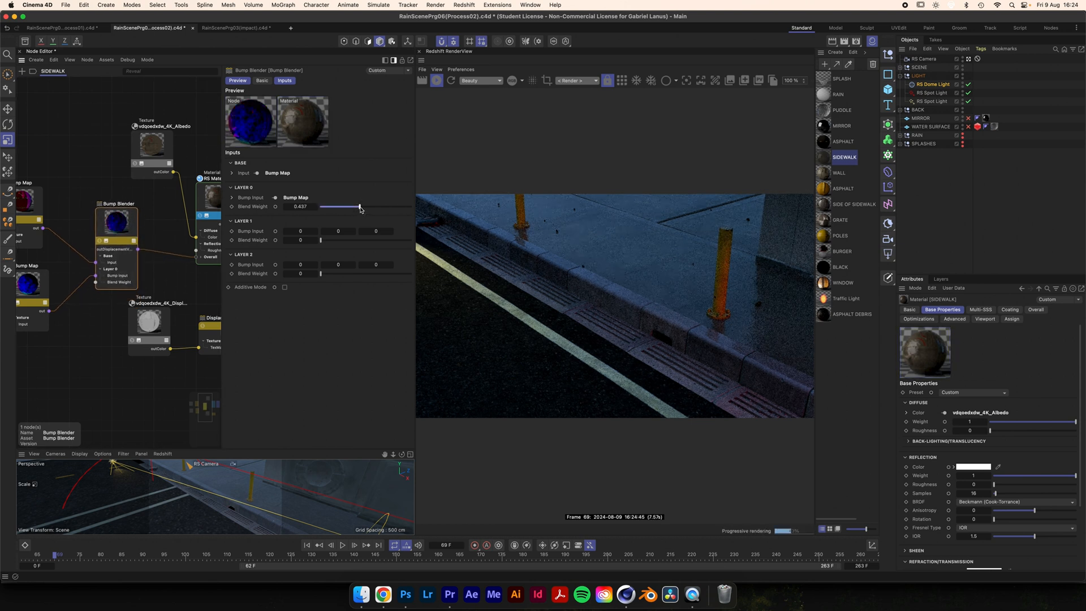
{"action": "left_click_drag", "start_coordinate": [360, 206], "coordinate": [411, 205]}
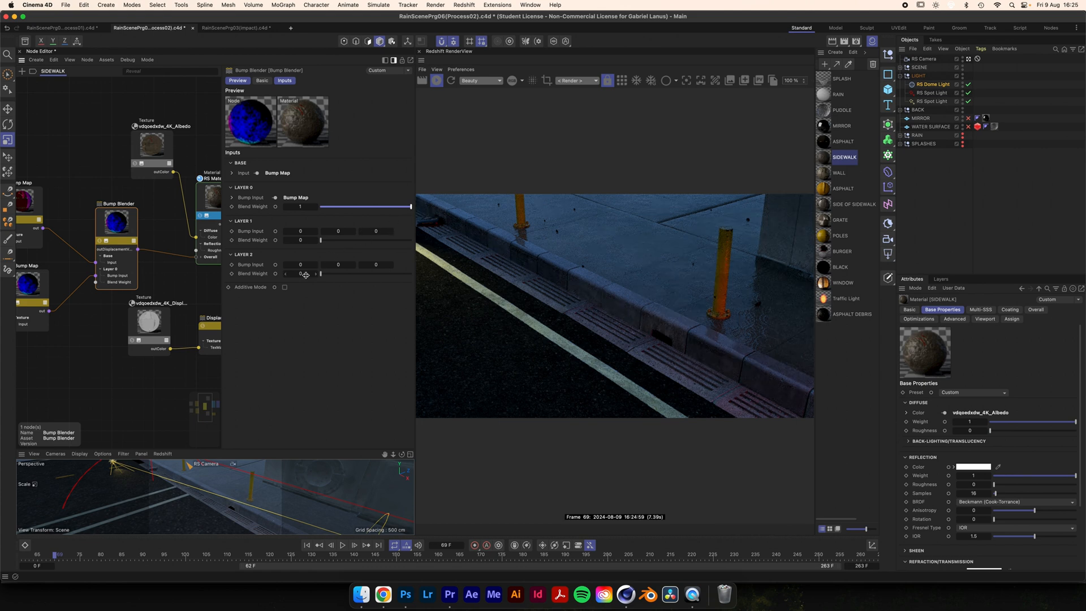
{"action": "left_click", "coordinate": [285, 287]}
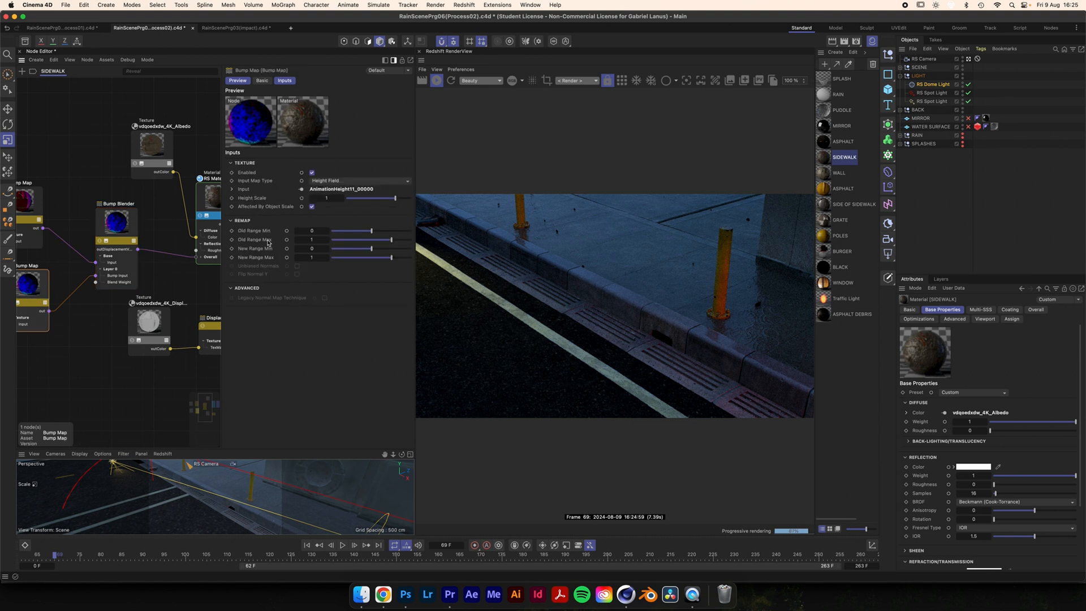
{"action": "left_click", "coordinate": [325, 198]}
{"action": "type", "text": "0.3"}
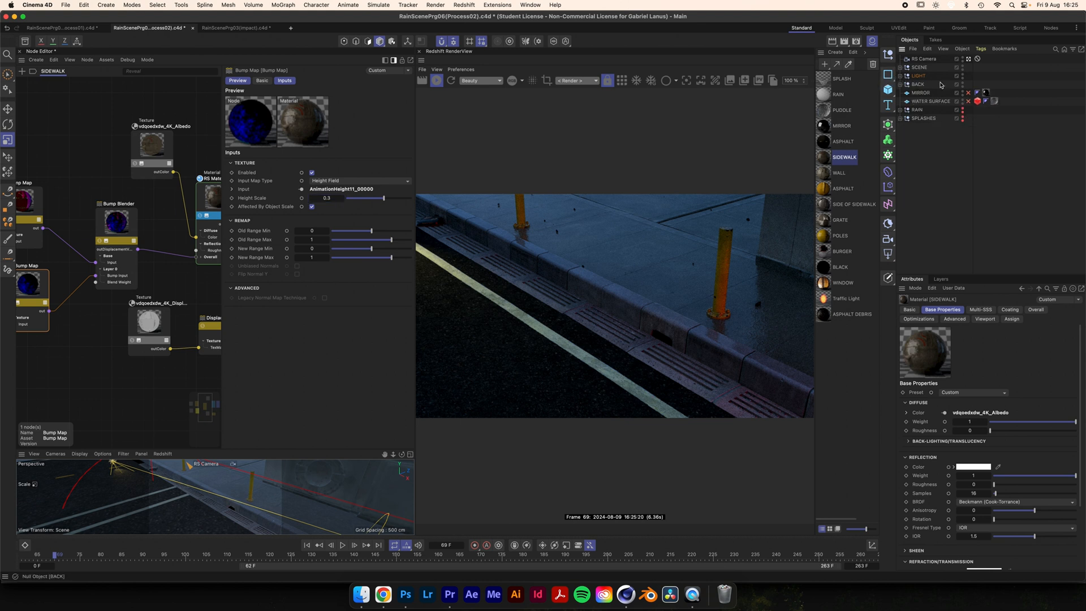
{"action": "left_click", "coordinate": [920, 93]}
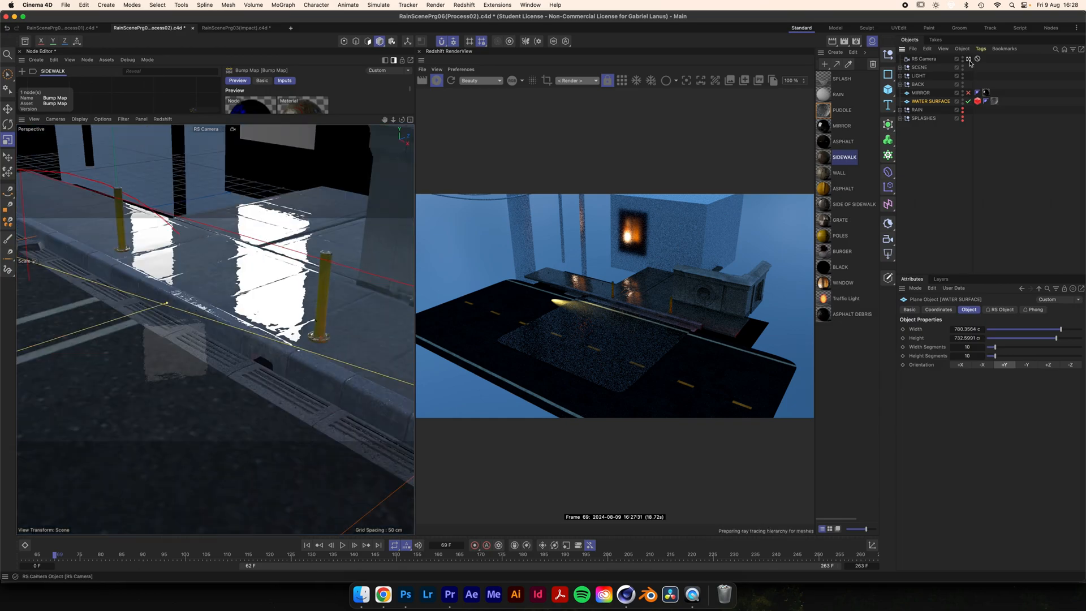
Step: Select the WATER SURFACE plane to check its placement across the street
{"action": "left_click", "coordinate": [299, 171]}
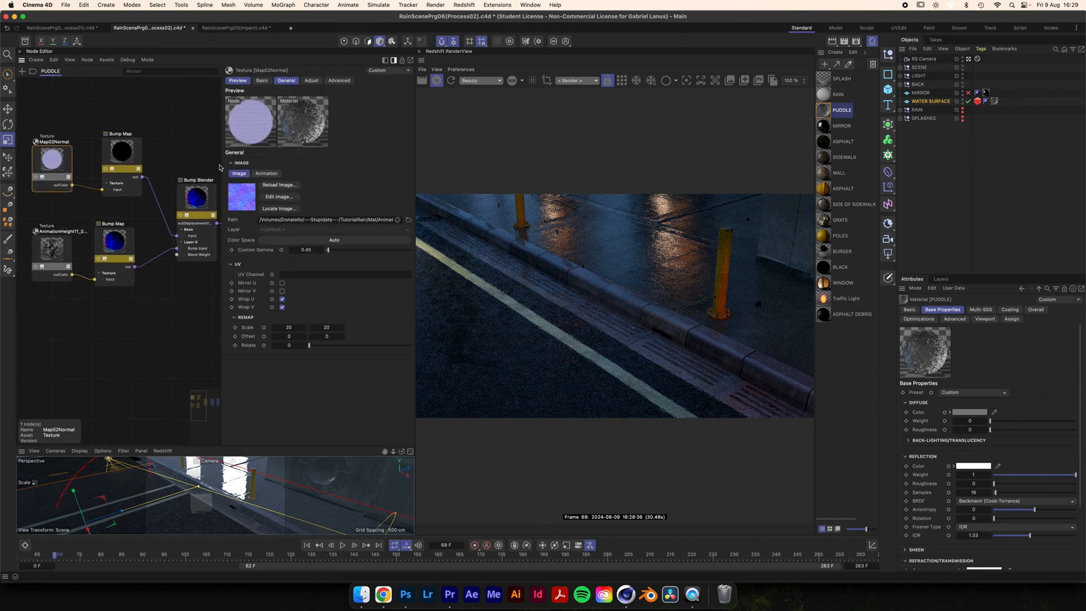
{"action": "mouse_move", "coordinate": [197, 174]}
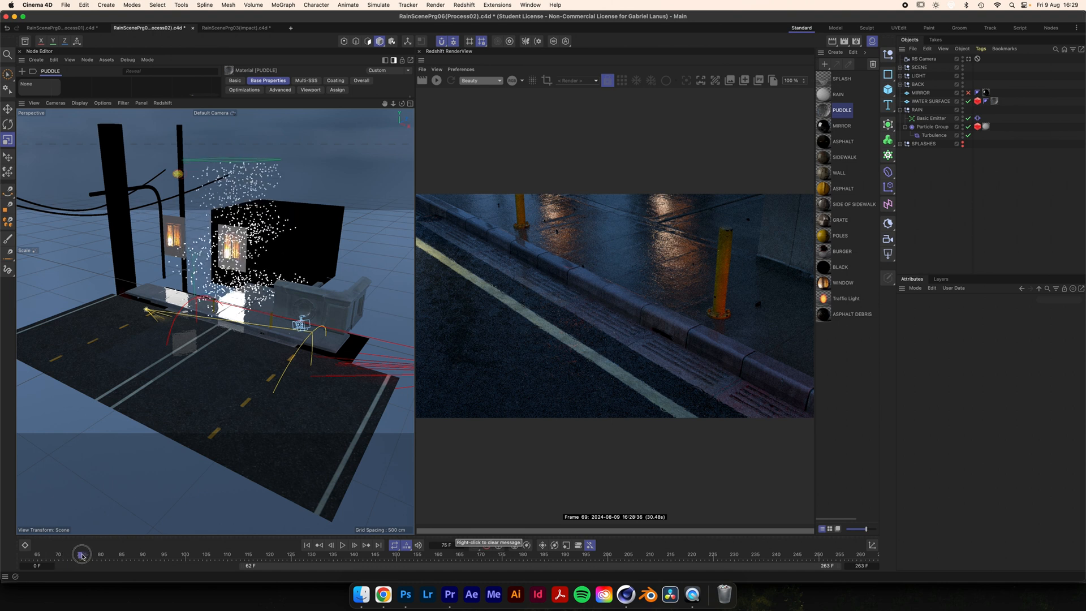
Step: Scrub to frame 89 to see rain falling, then expand the SPLASHES group in the Object Manager
{"action": "left_click_drag", "start_coordinate": [82, 556], "coordinate": [139, 557]}
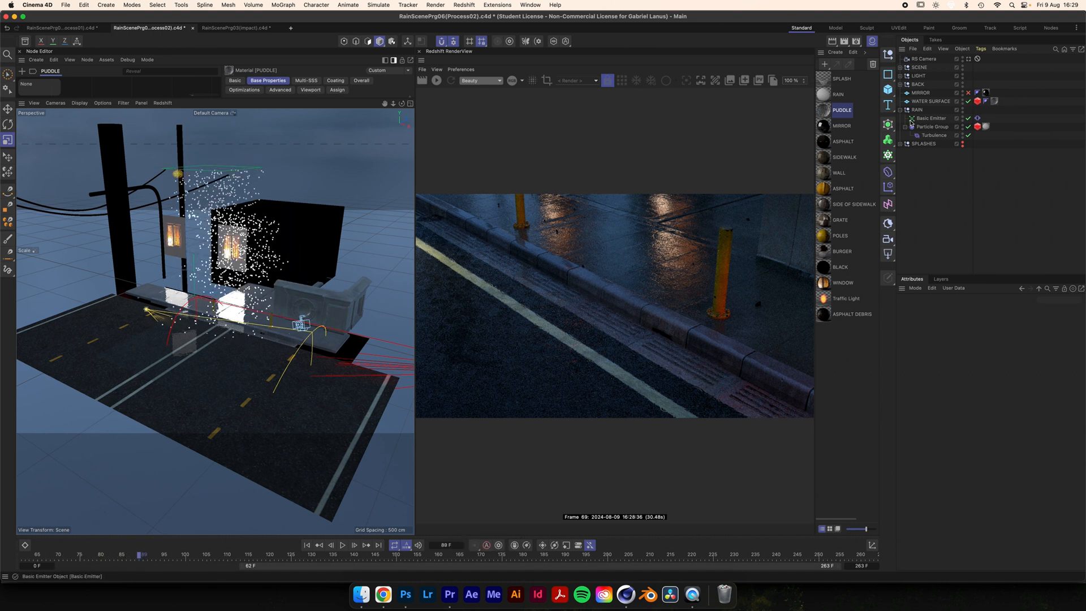
{"action": "left_click", "coordinate": [898, 119]}
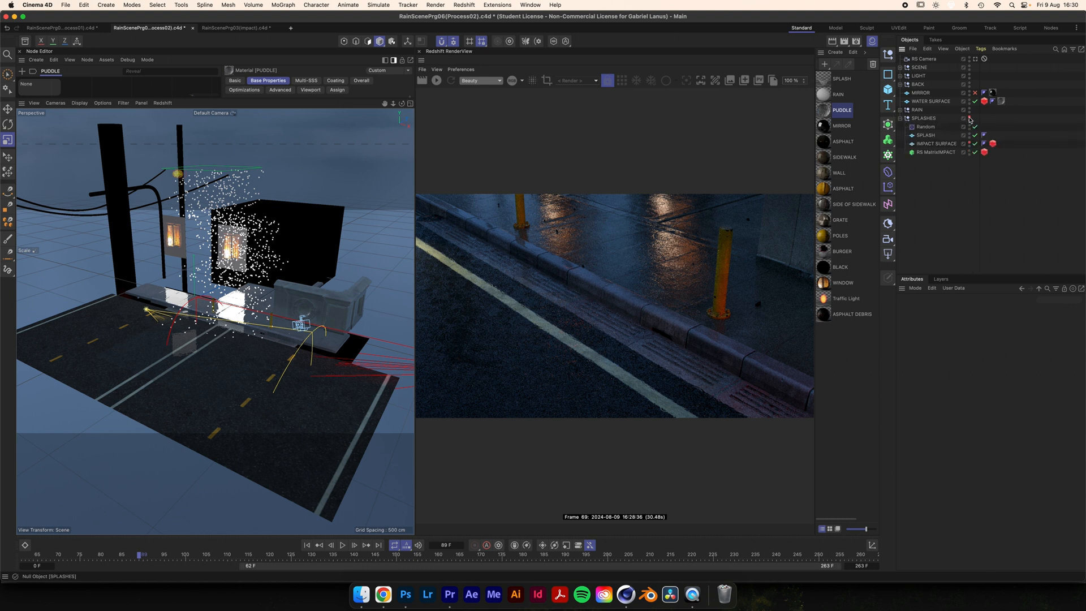
{"action": "left_click", "coordinate": [923, 118]}
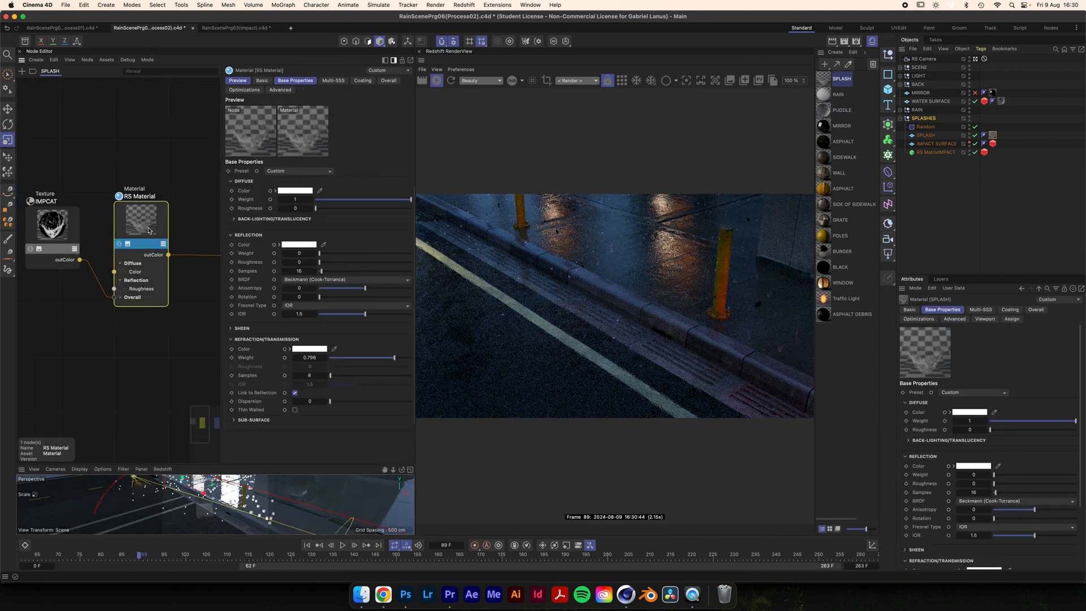
Step: Inspect the IMPCAT texture node and expose the RS Material's Overall inputs including Opacity and Bump Map
{"action": "left_click", "coordinate": [51, 224]}
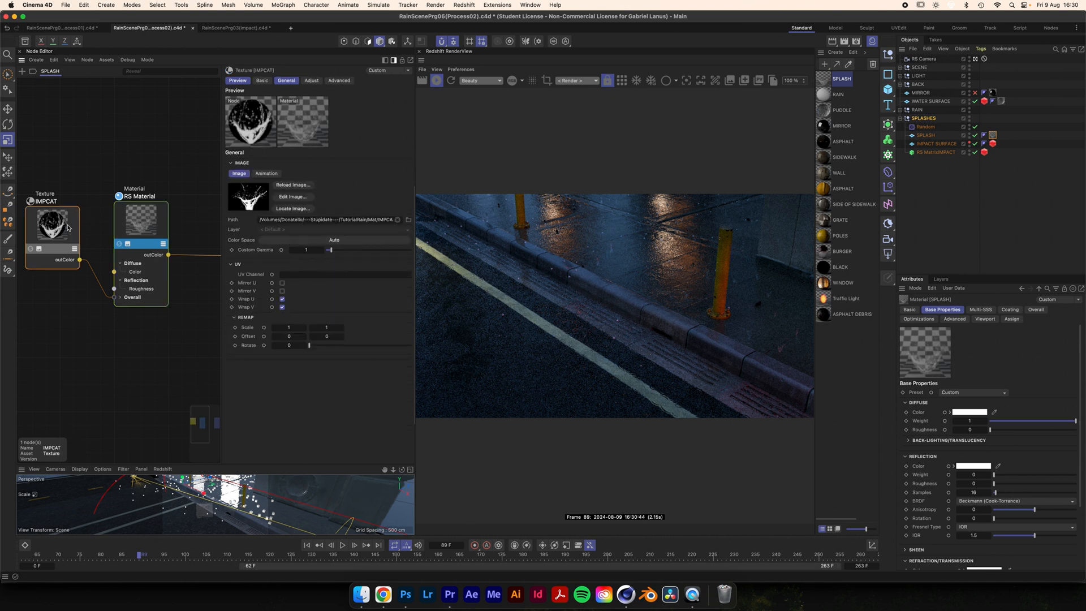
{"action": "left_click", "coordinate": [140, 197]}
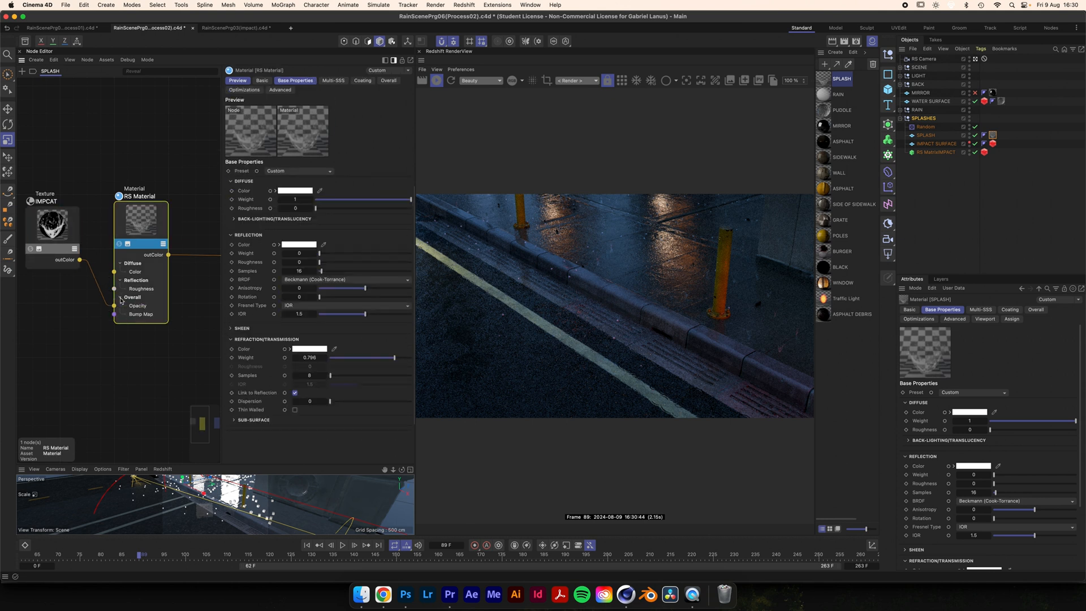